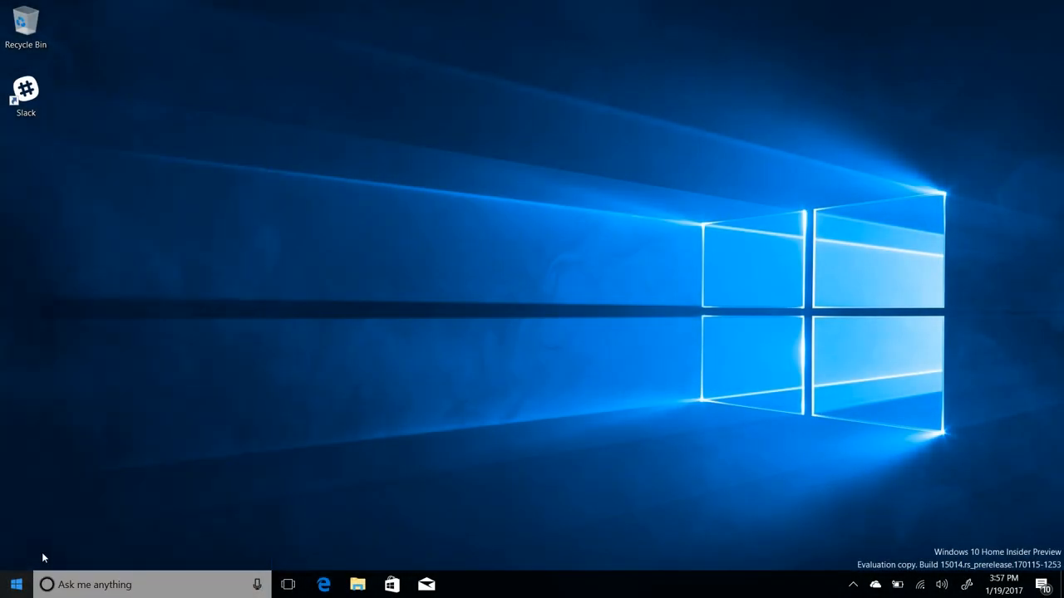
mouse_move(455, 322)
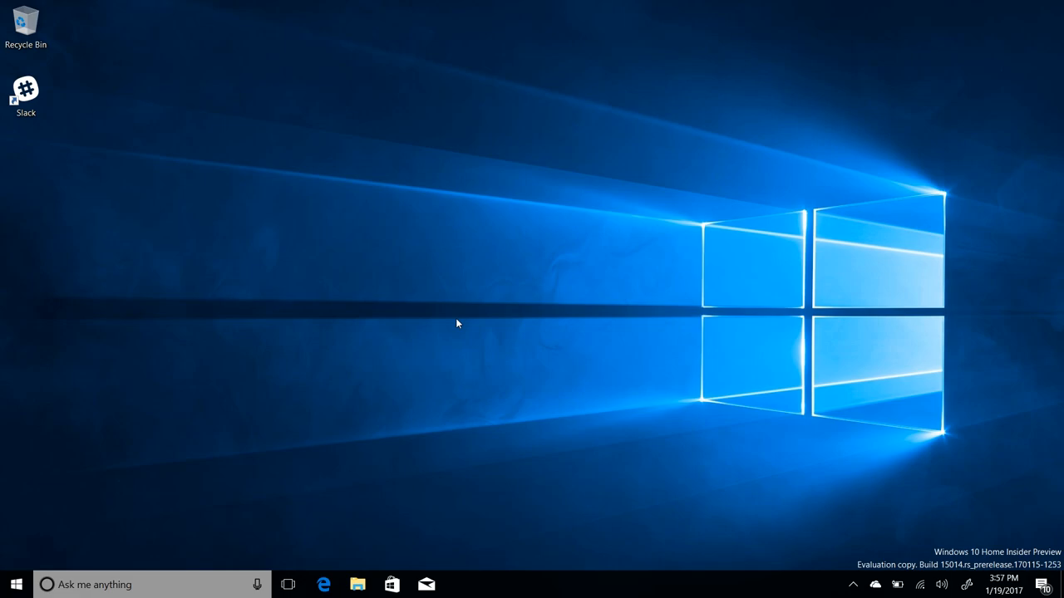
Step: Browse the Store's Books section to the Hidden Figures book page, then close the Store
click(322, 585)
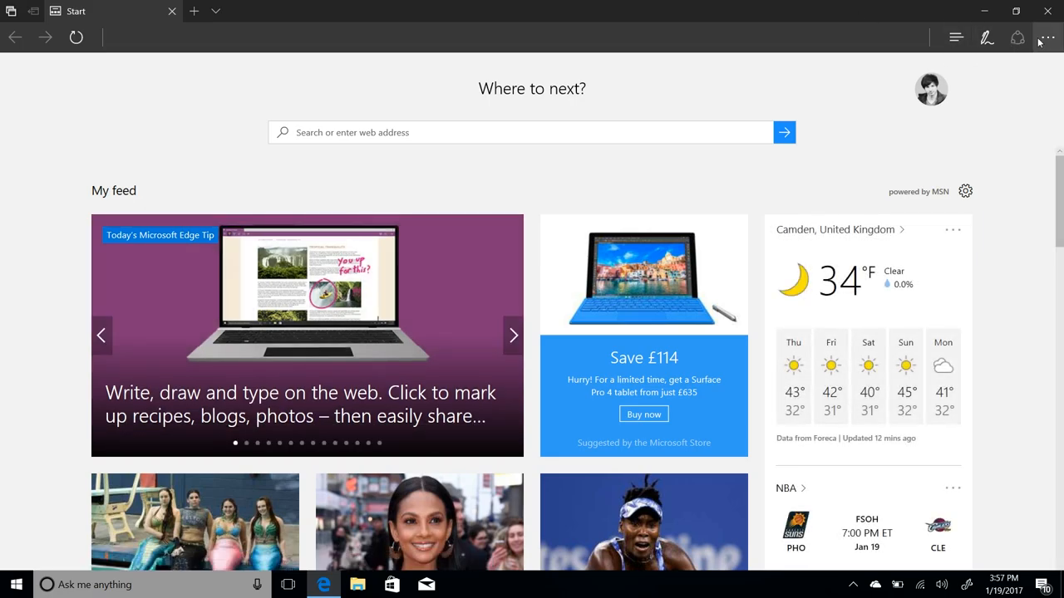
click(391, 585)
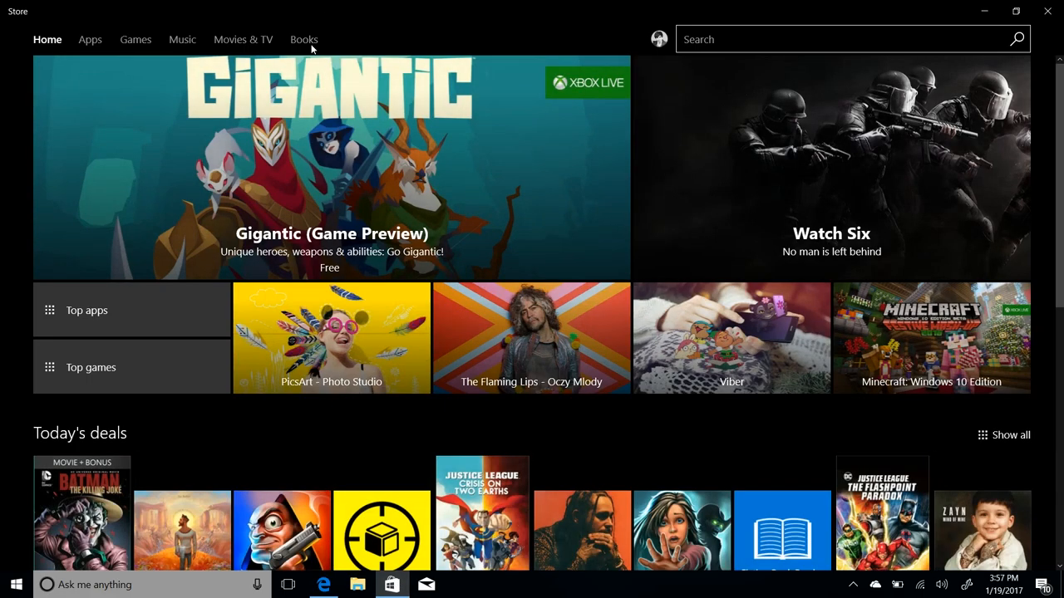
click(302, 40)
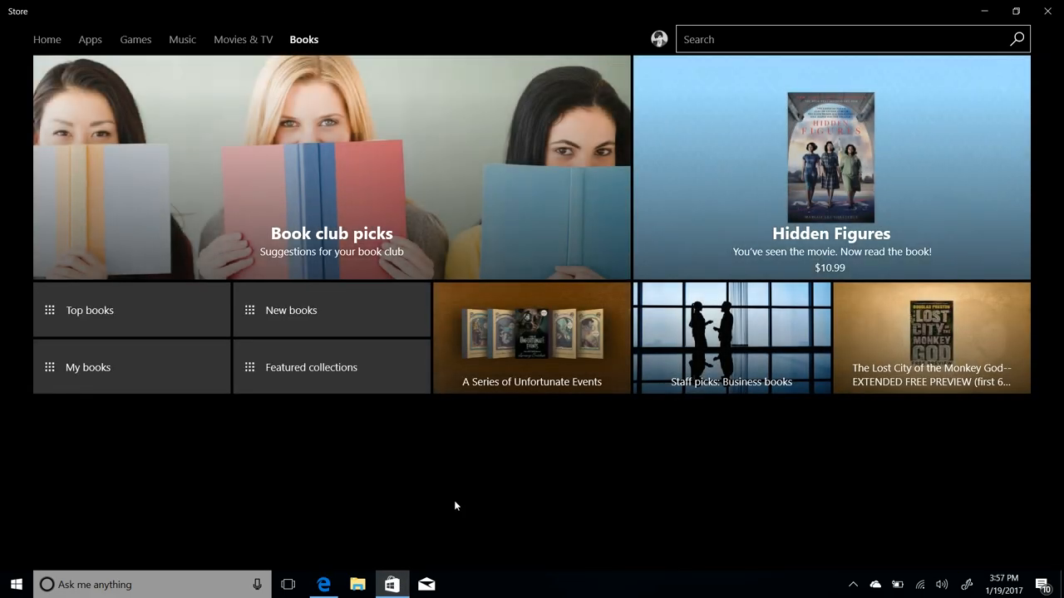
mouse_move(815, 166)
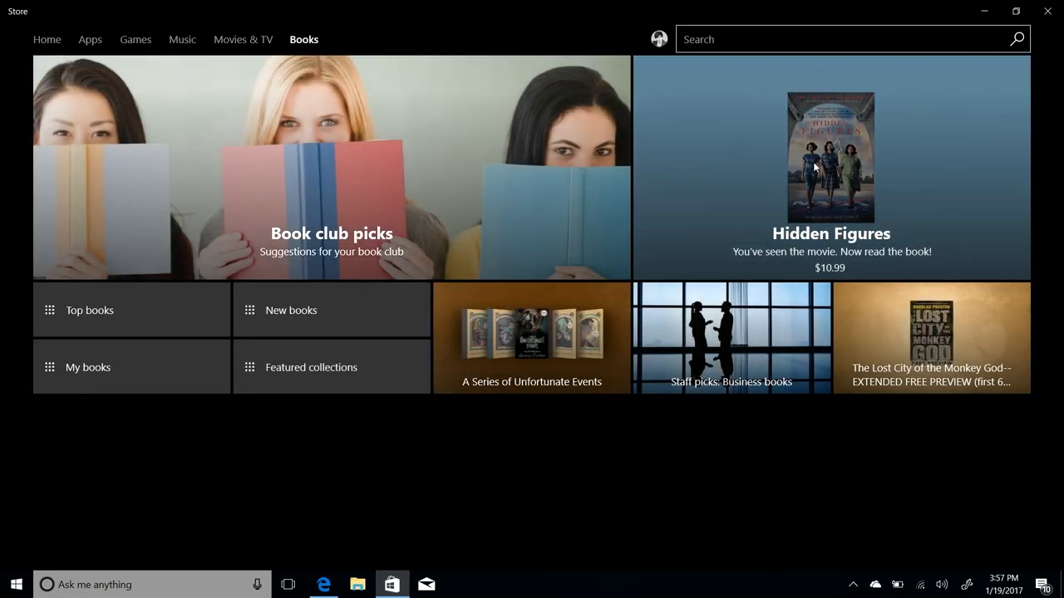
click(831, 158)
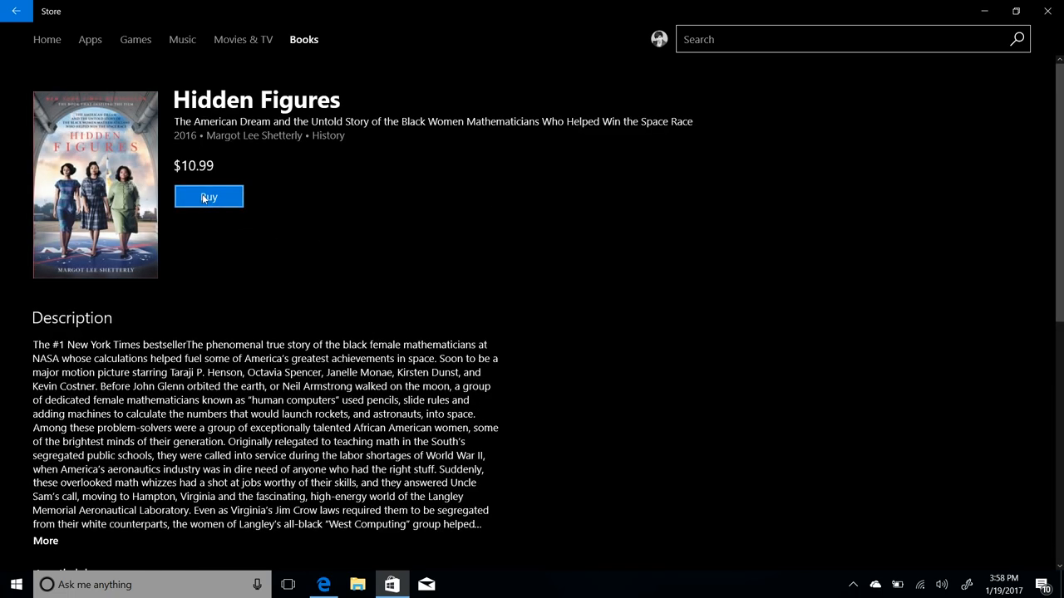
mouse_move(241, 294)
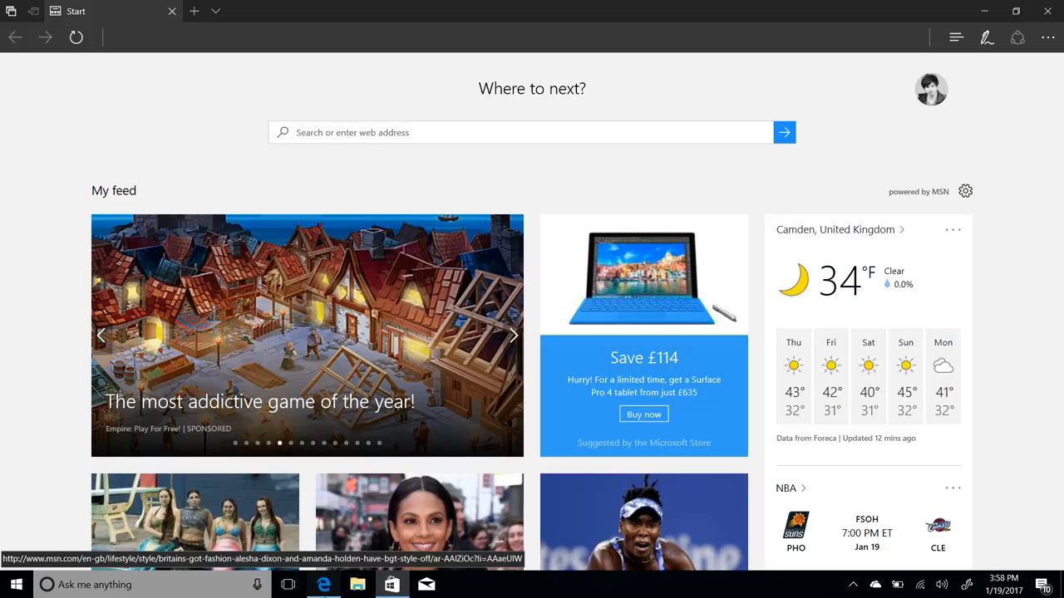
click(391, 585)
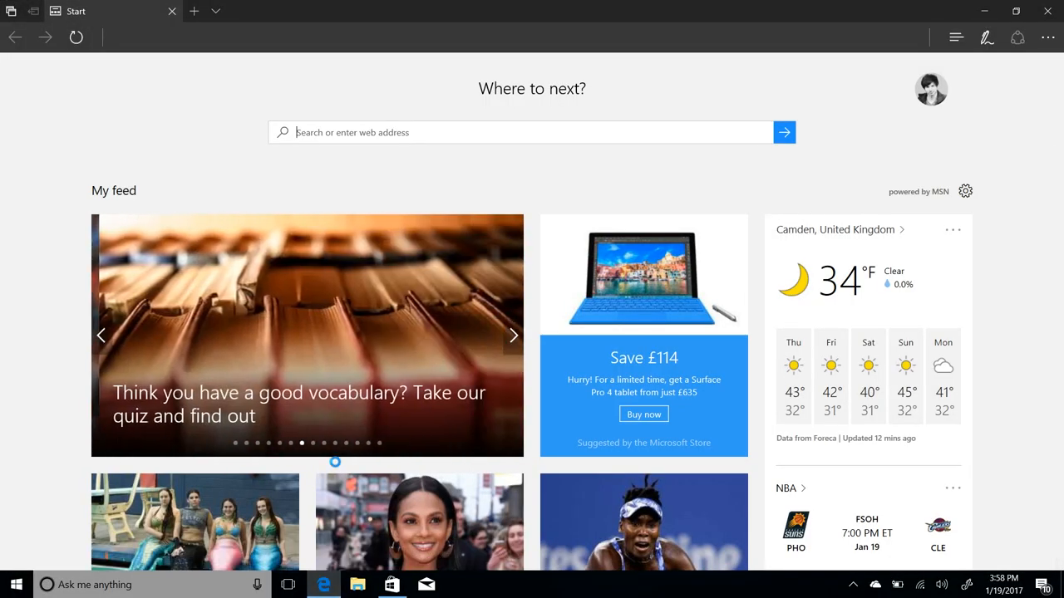
click(393, 585)
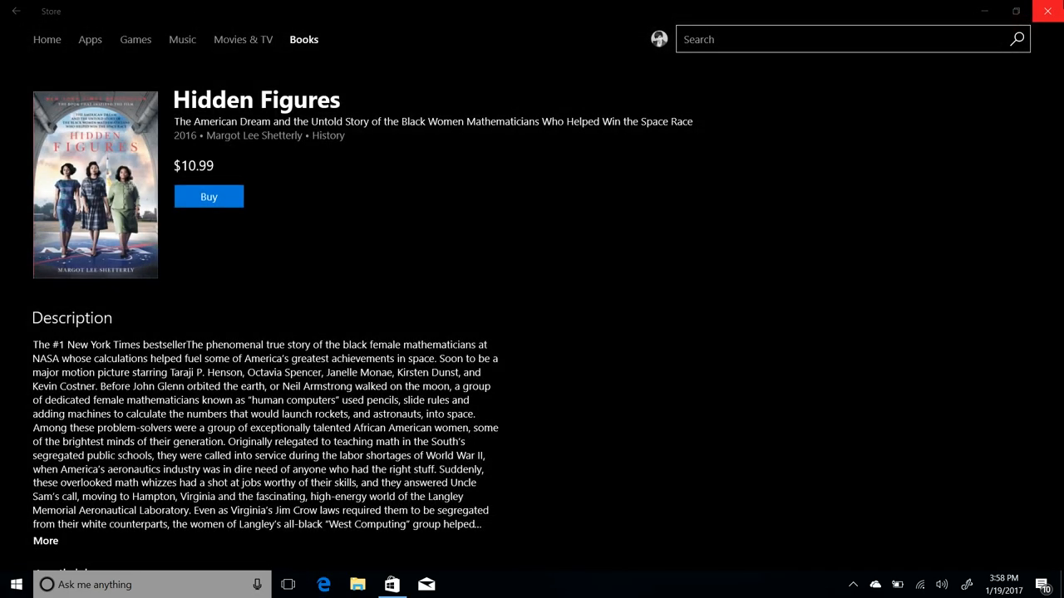
click(1047, 10)
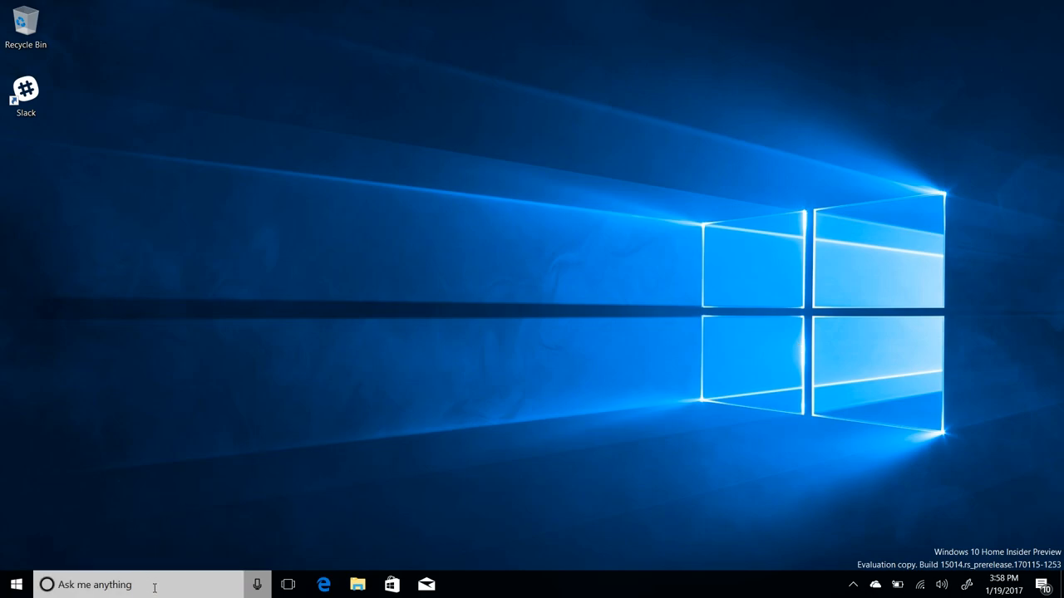
mouse_move(548, 191)
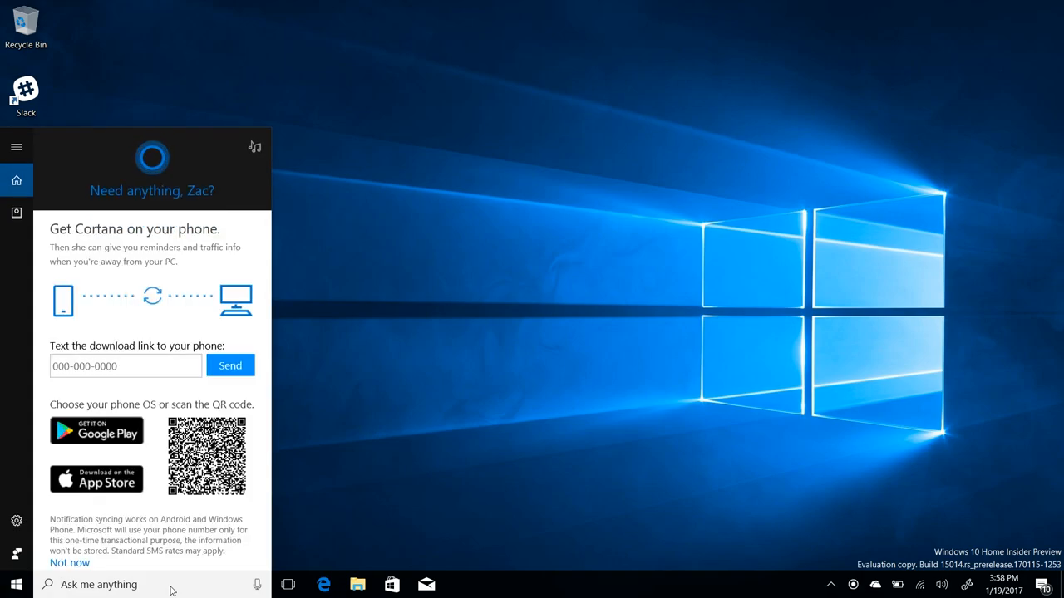
Step: Look through Cortana's notebook settings, then the Action Center's Slack and Windows Update notifications
click(17, 213)
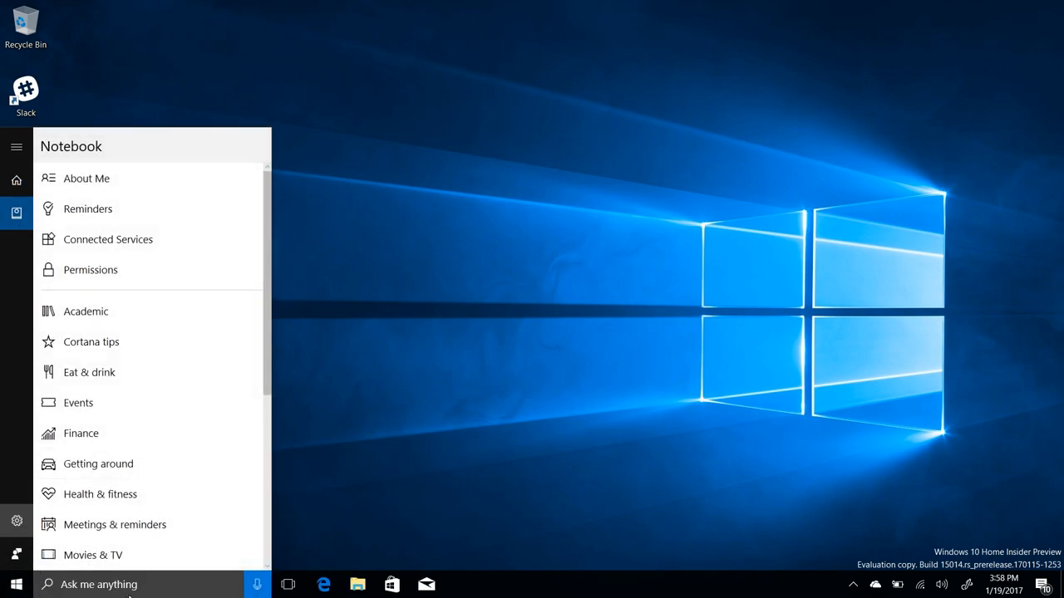
click(17, 522)
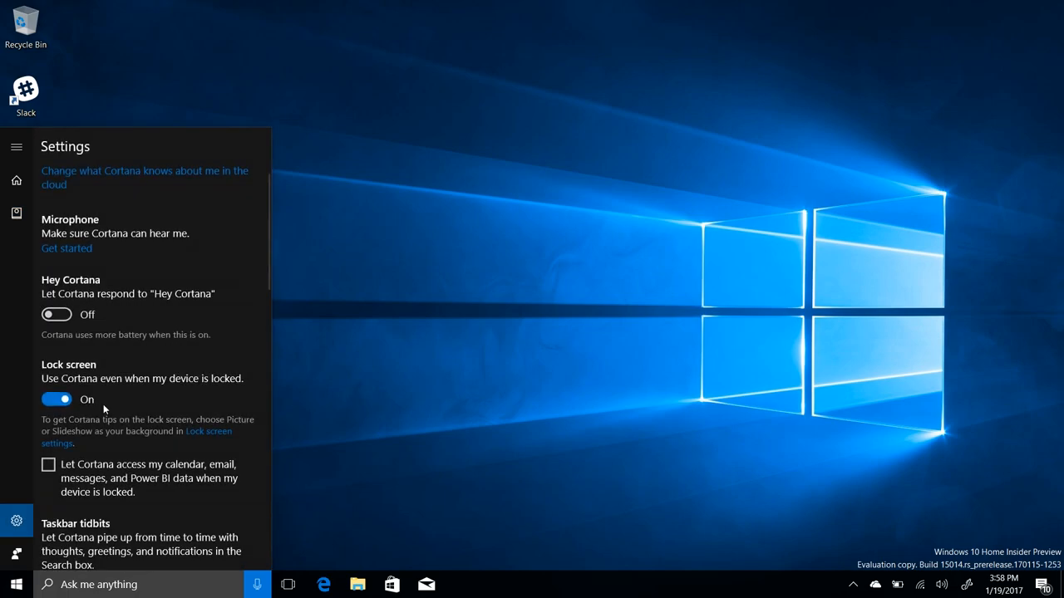
scroll(down, 3)
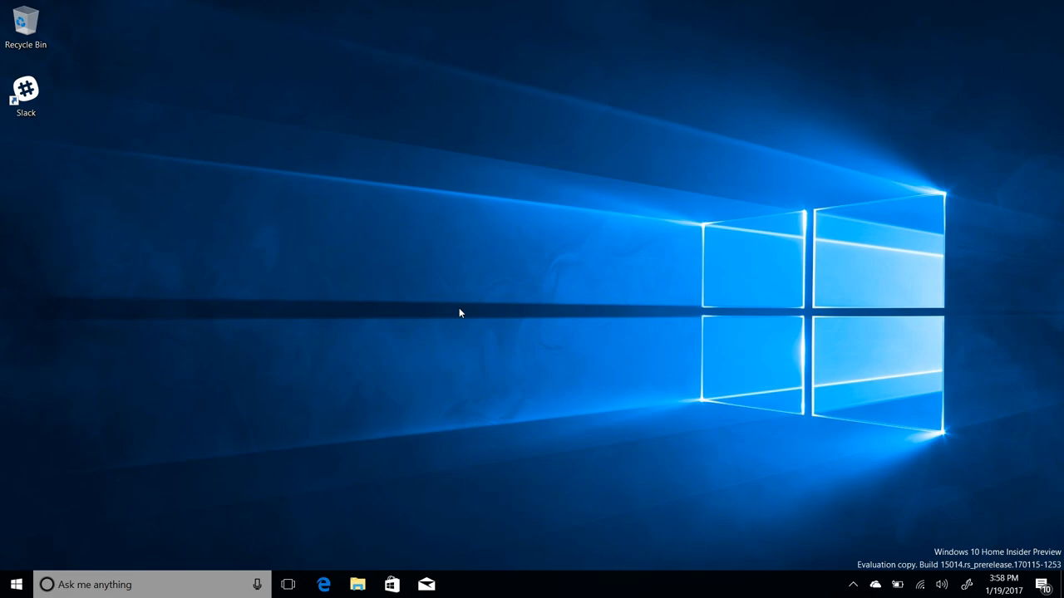
mouse_move(788, 362)
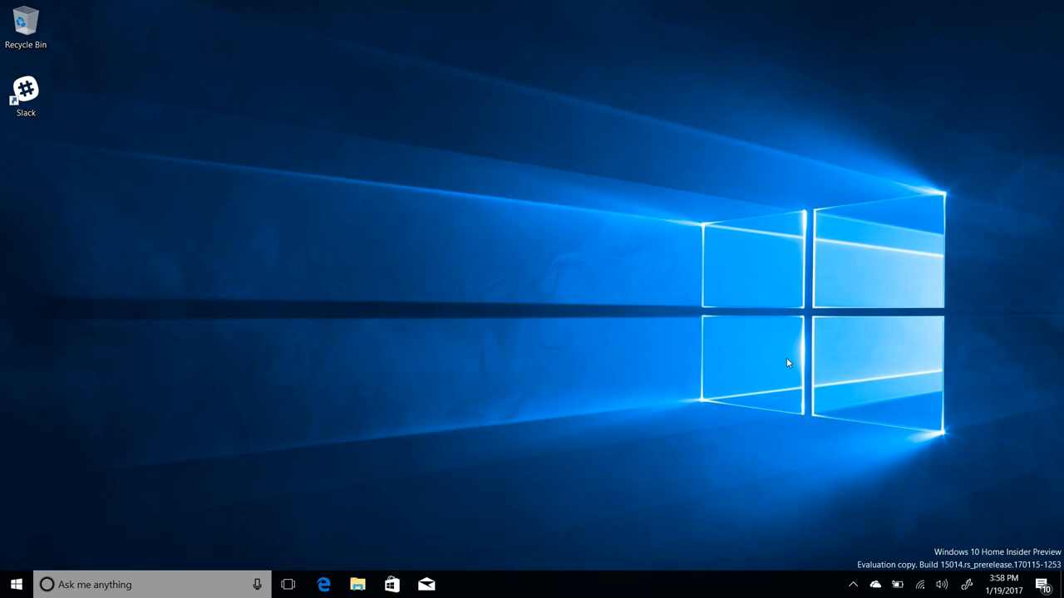
mouse_move(711, 276)
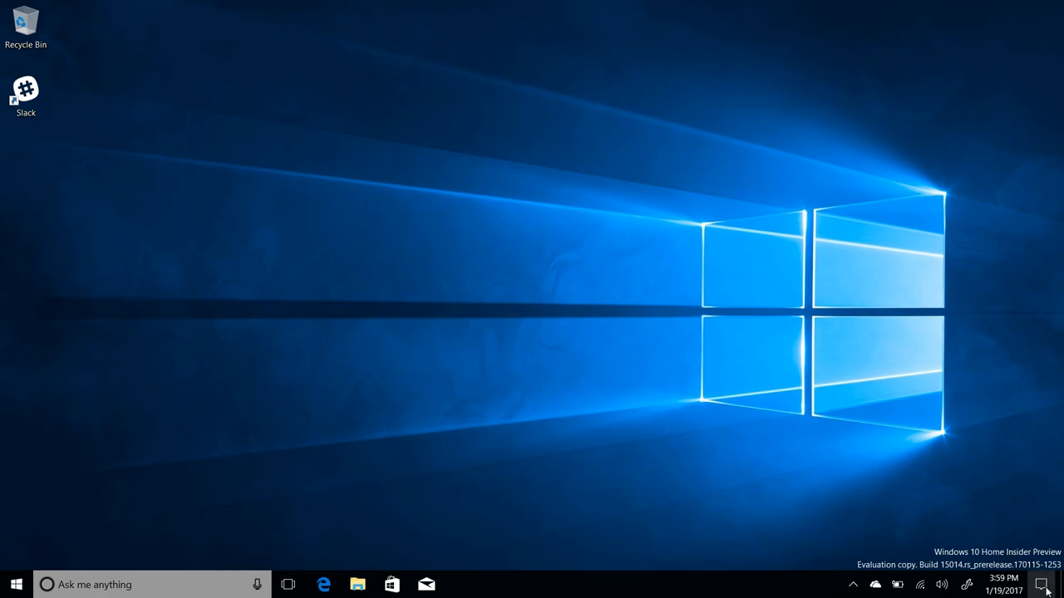
click(1046, 585)
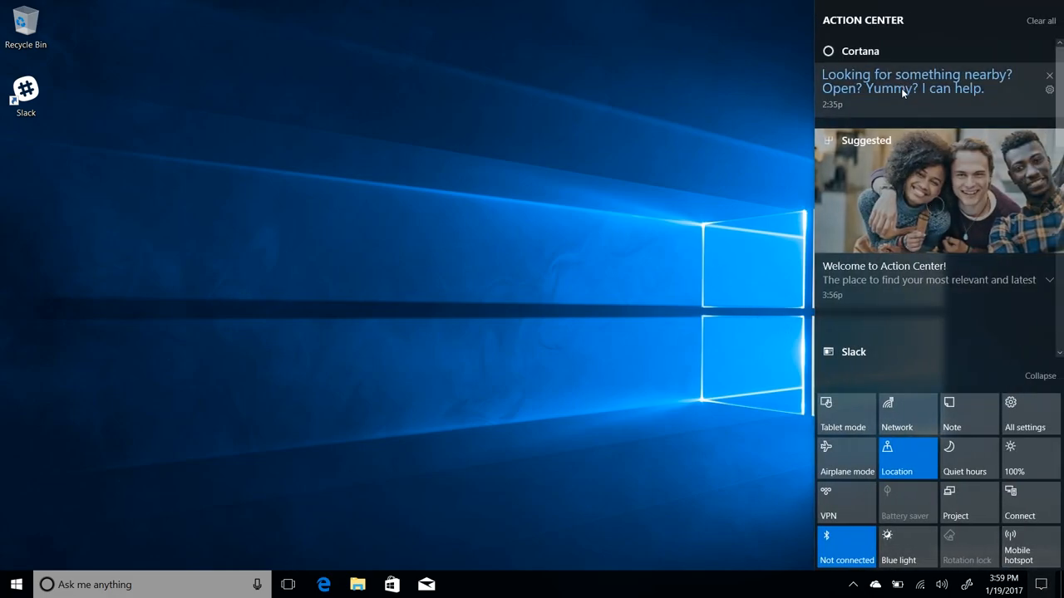
mouse_move(895, 141)
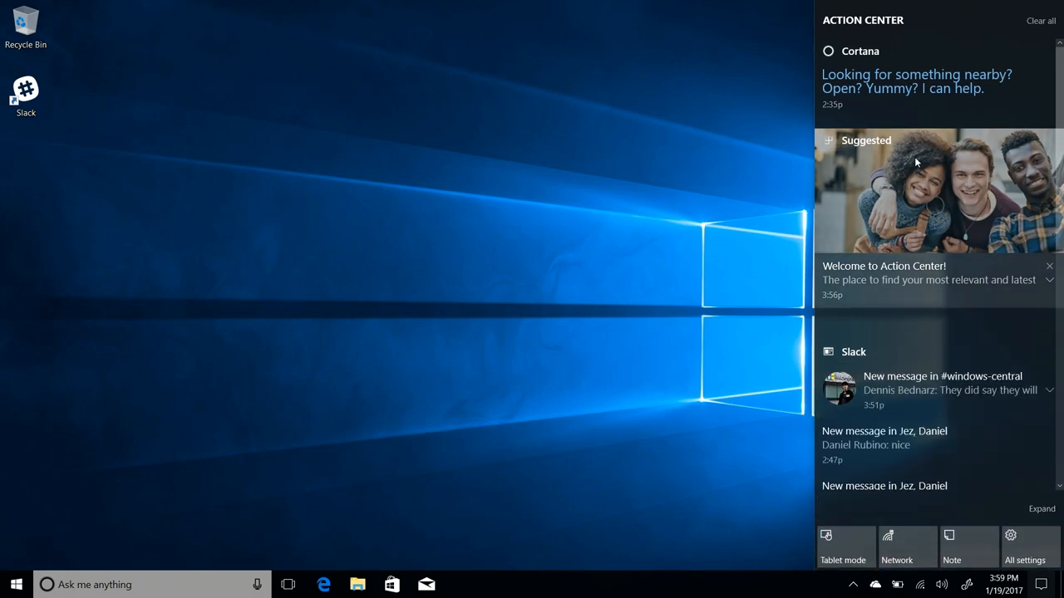
mouse_move(854, 290)
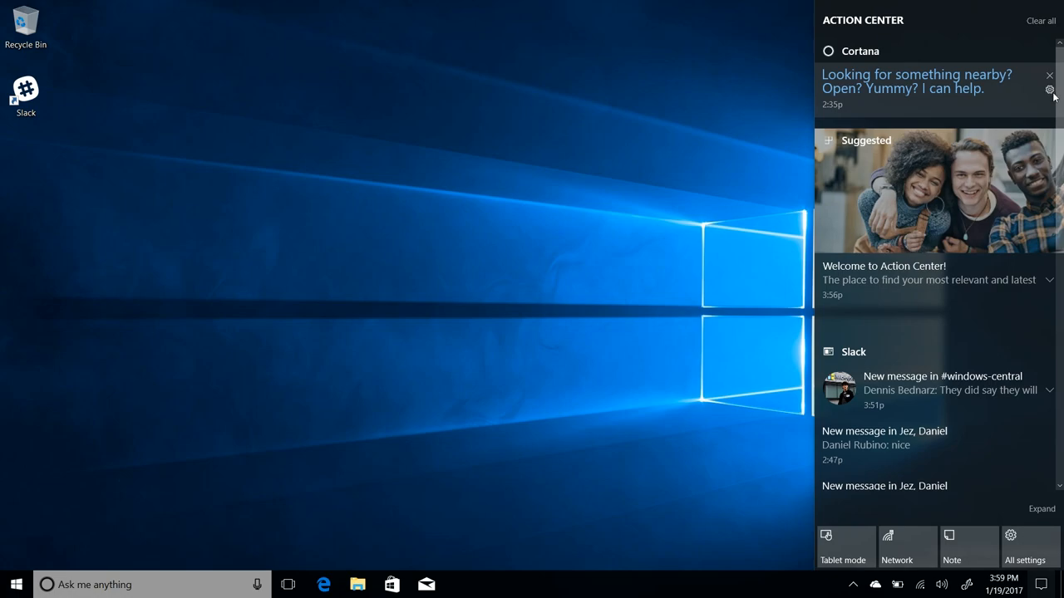
mouse_move(906, 93)
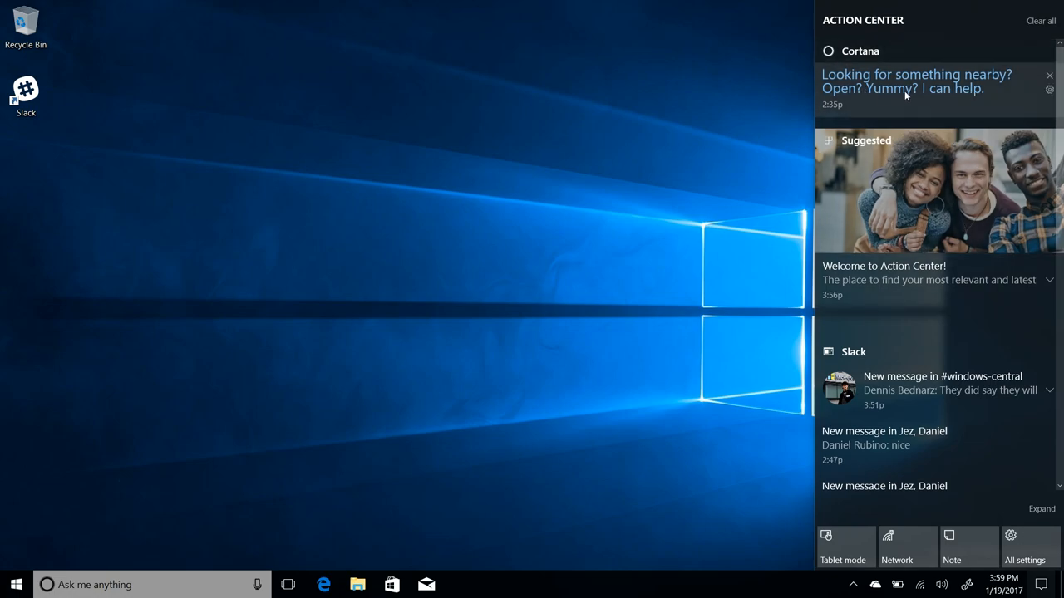
scroll(down, 3)
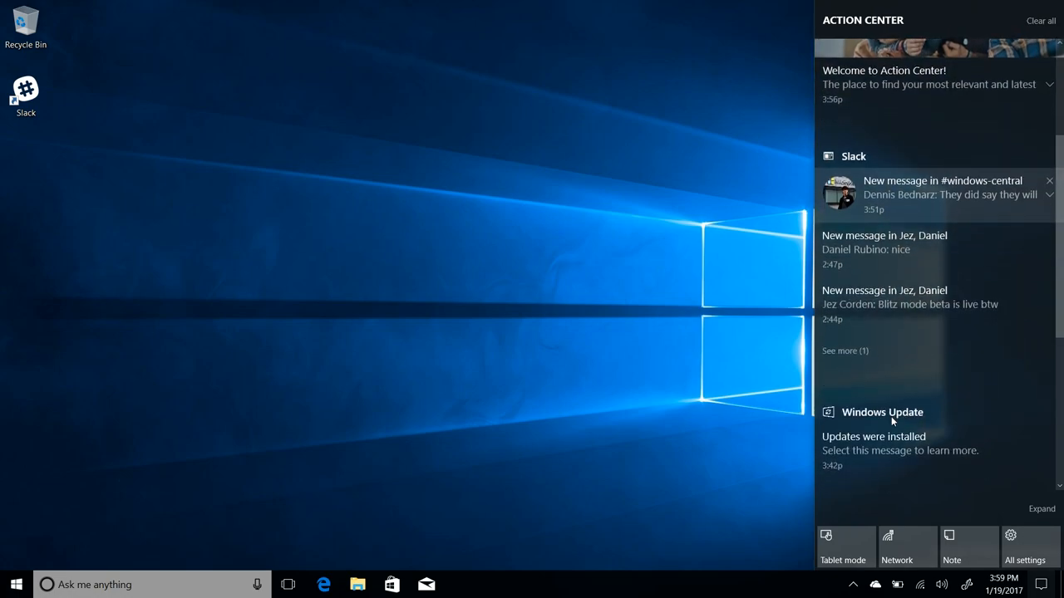
mouse_move(885, 289)
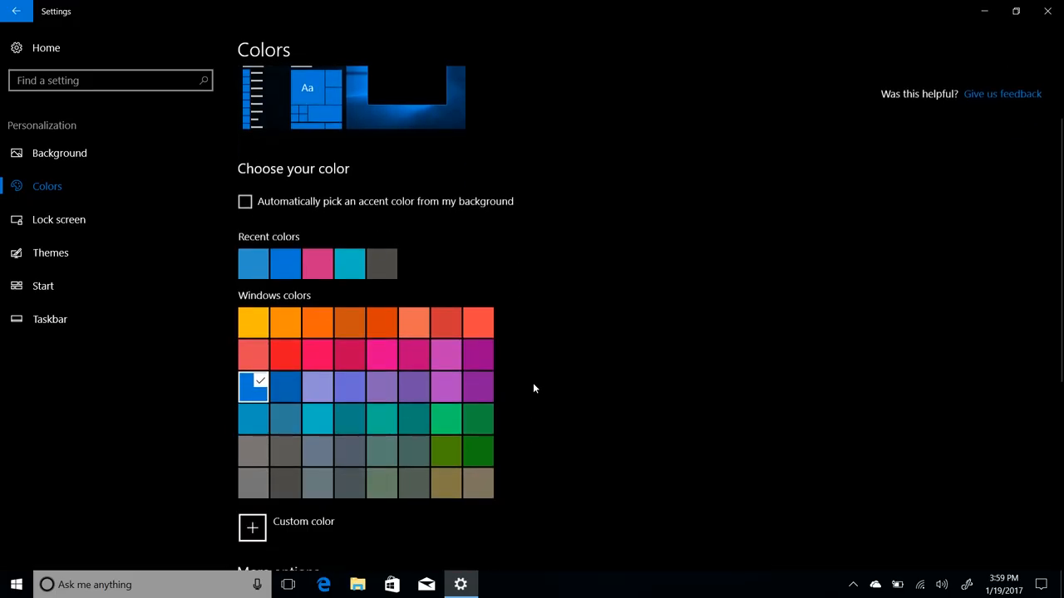
Step: Try a darkened, blue-gray and dark red custom accent colour, then discard the unsupported dark red
scroll(down, 3)
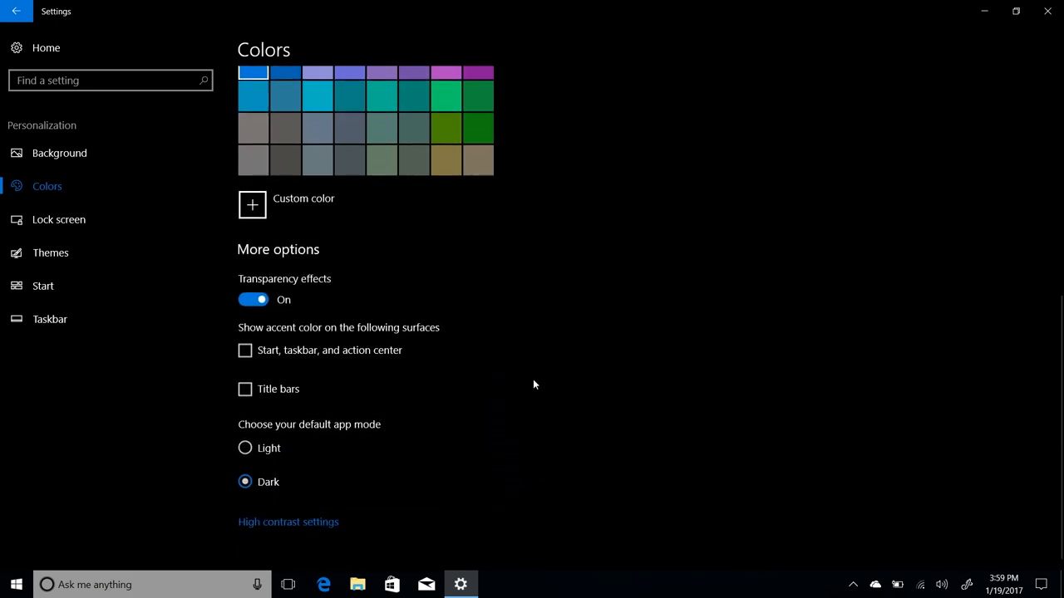
click(253, 204)
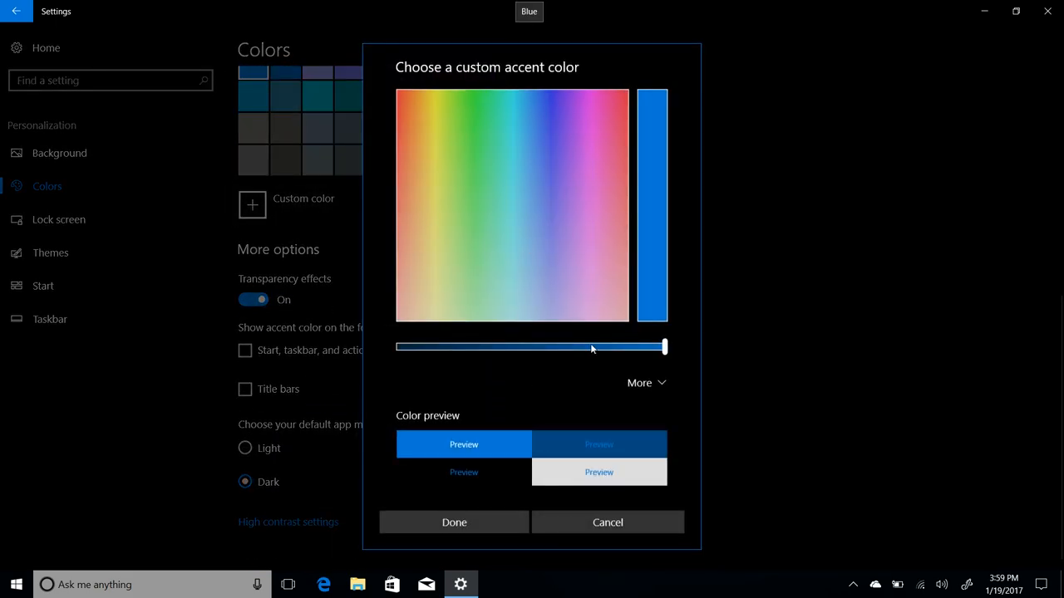
drag(664, 348, 571, 339)
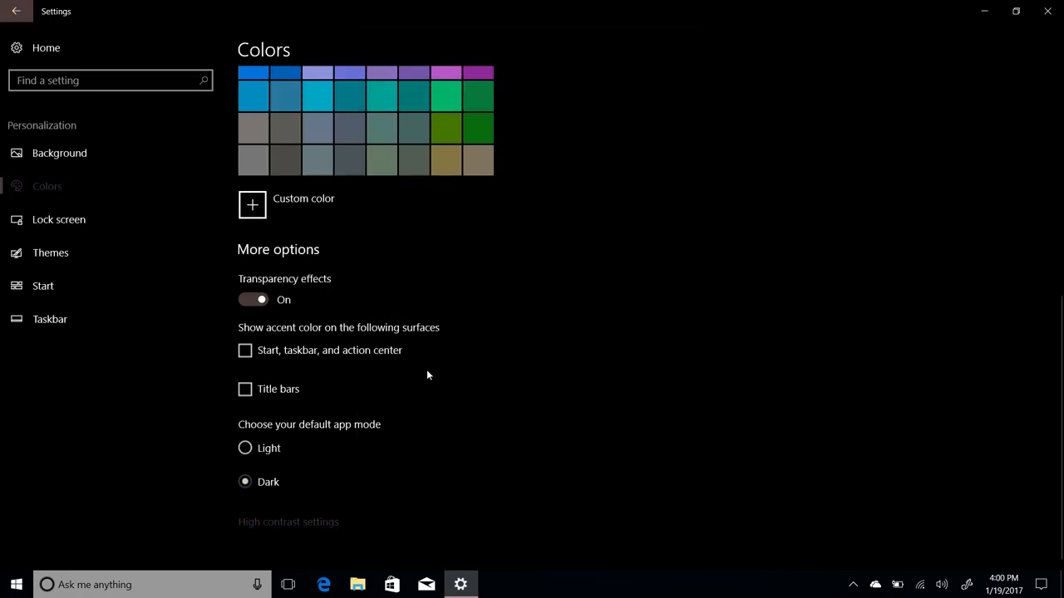
click(252, 204)
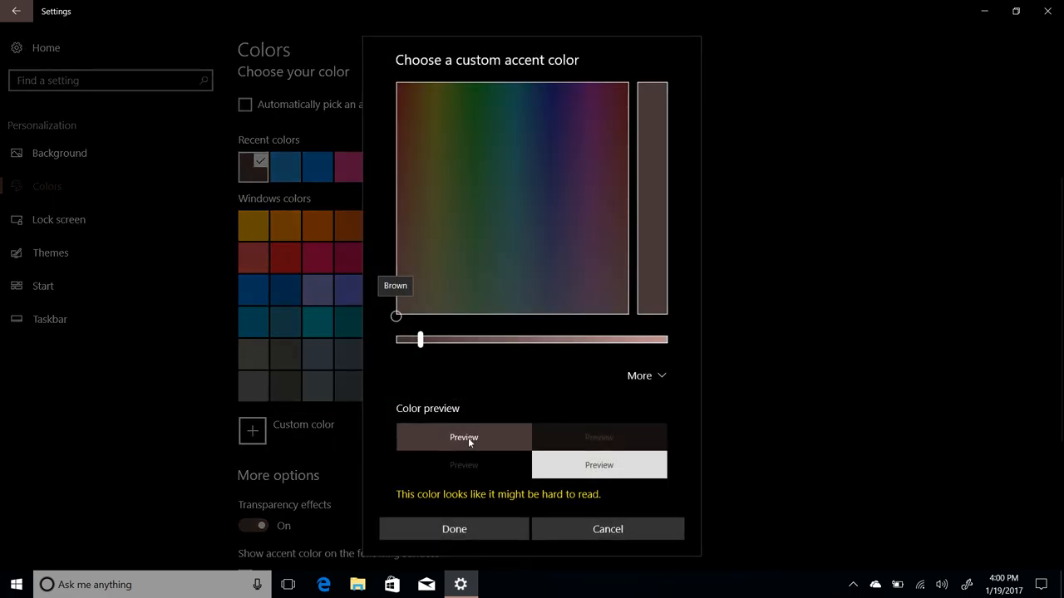
click(539, 152)
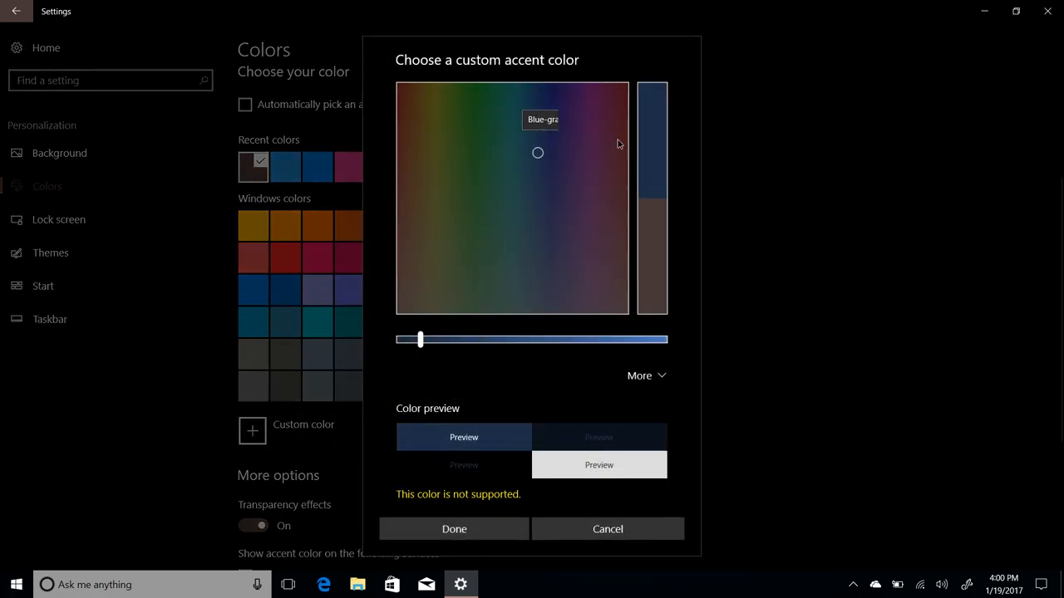
click(628, 100)
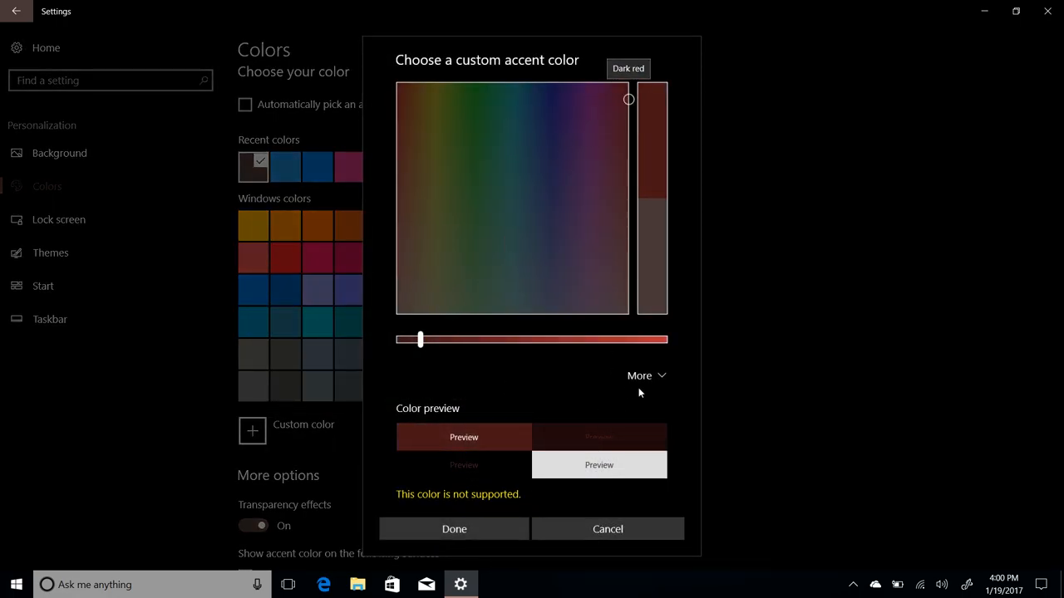
click(638, 376)
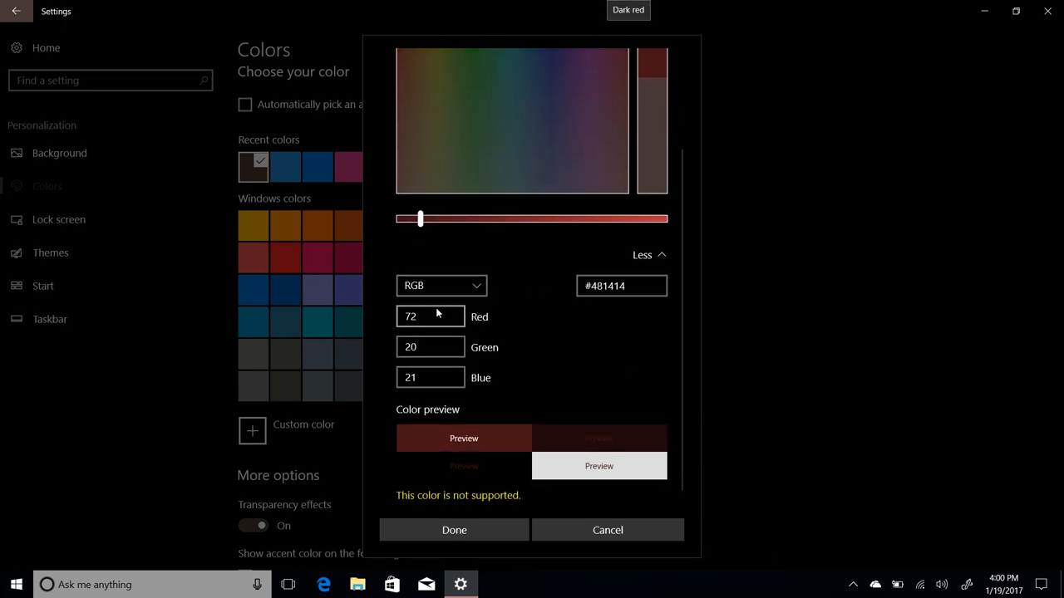
click(440, 286)
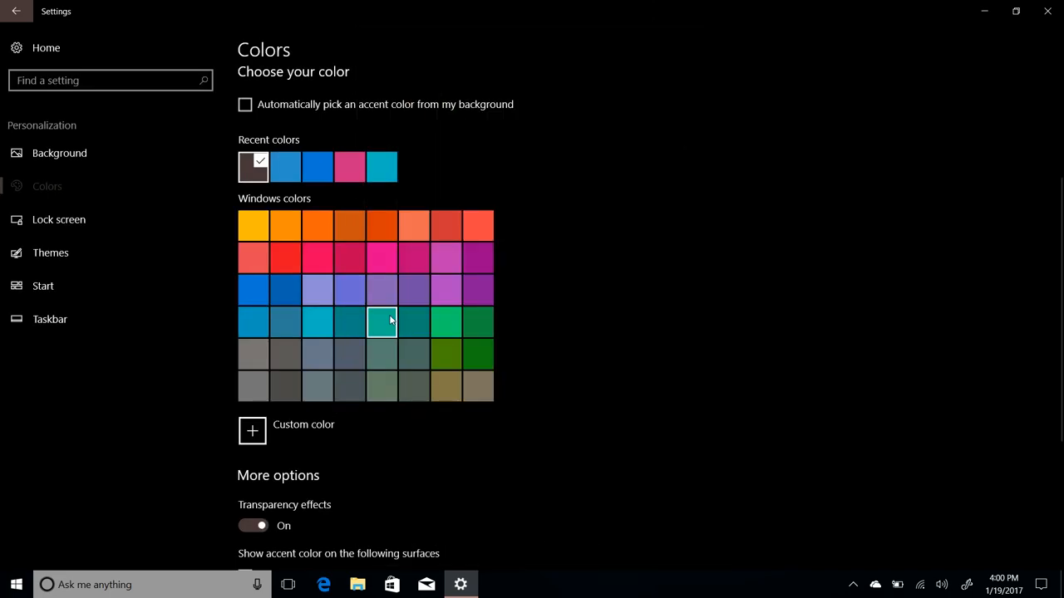
Step: Make blue the accent colour and return to the System settings page
click(252, 289)
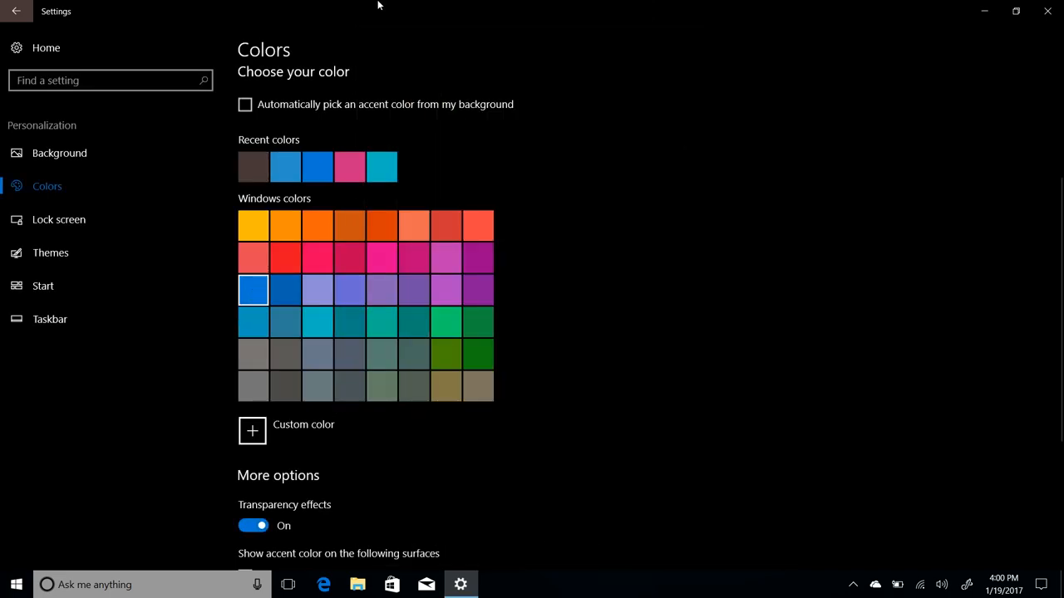
click(252, 289)
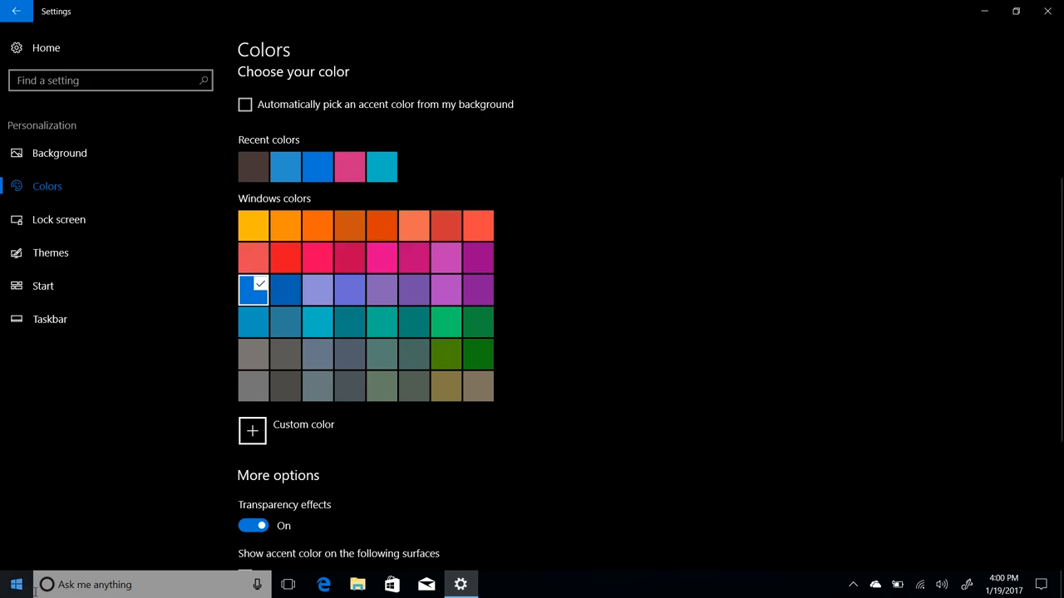
click(108, 80)
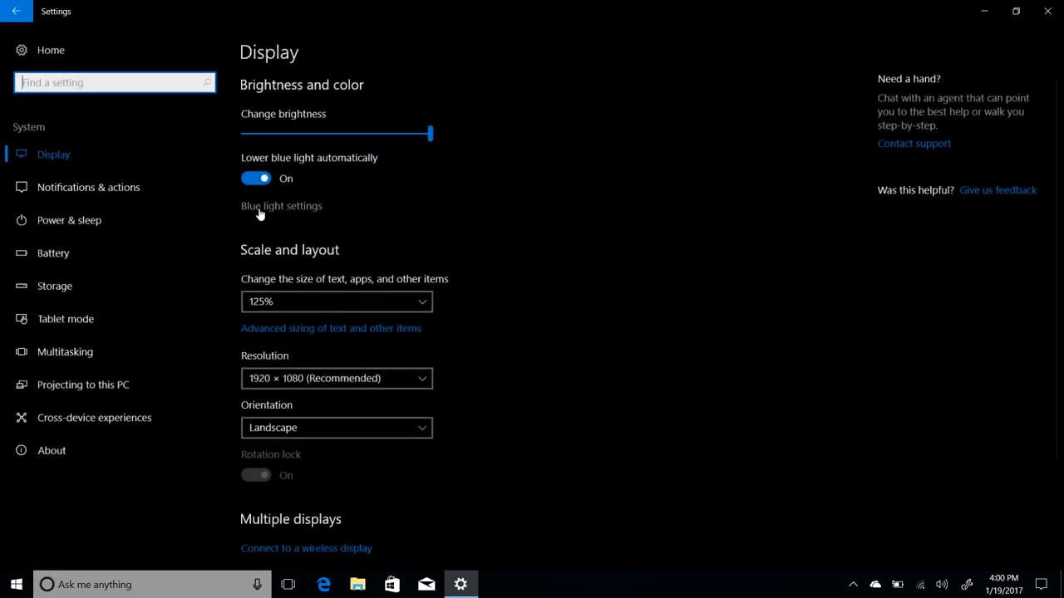
Step: Switch Storage sense On in Storage settings and close the Settings window
click(53, 286)
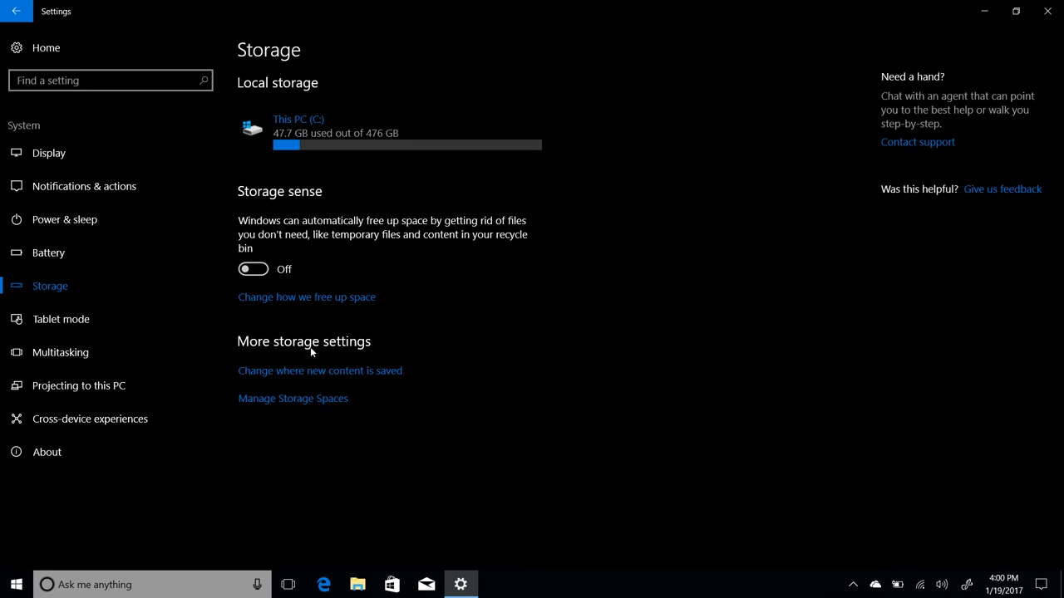
mouse_move(309, 306)
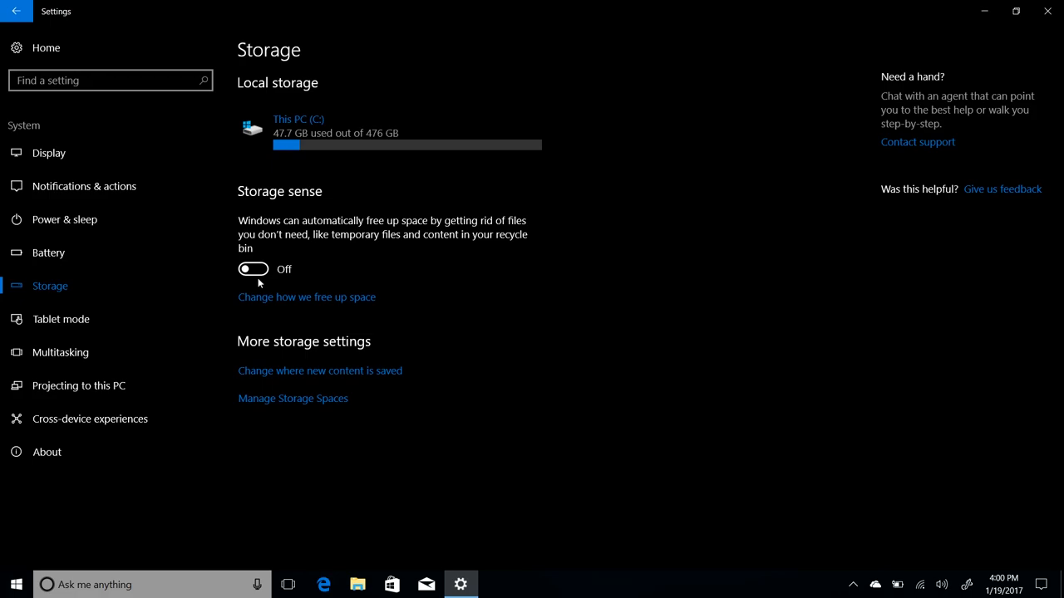
click(253, 269)
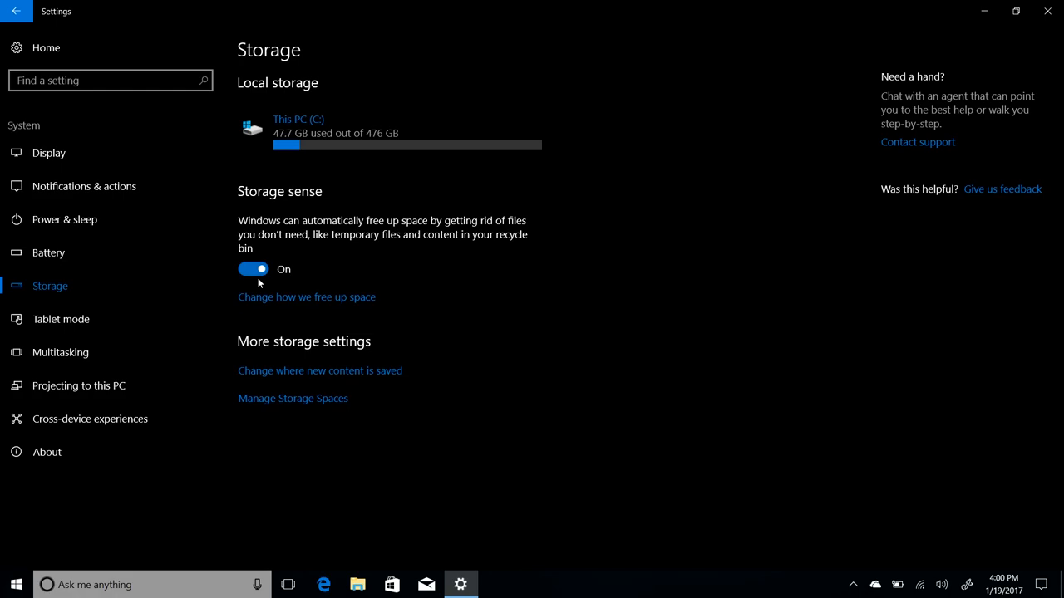
mouse_move(100, 319)
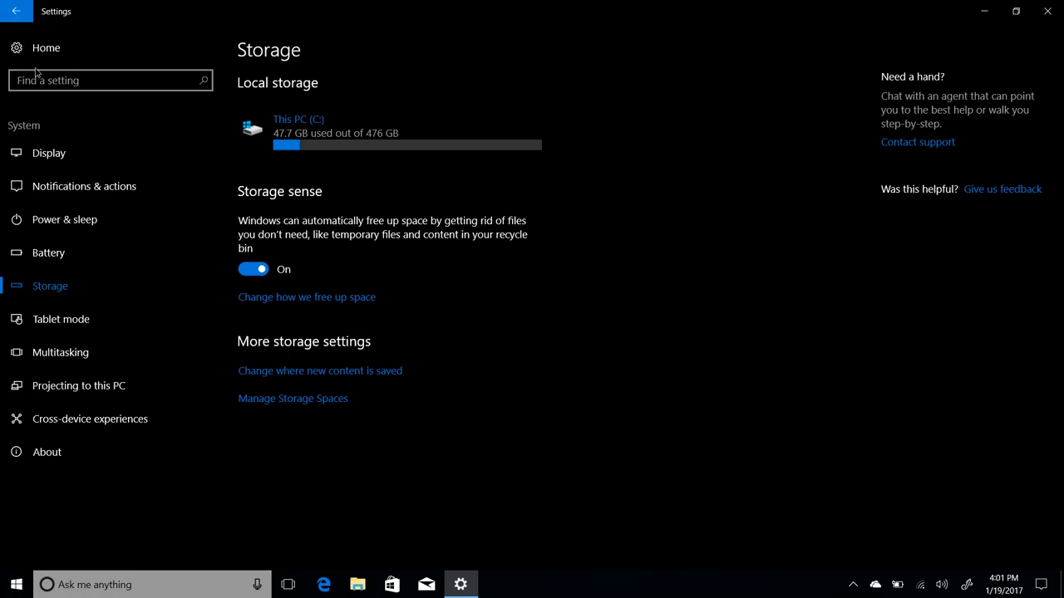
click(16, 10)
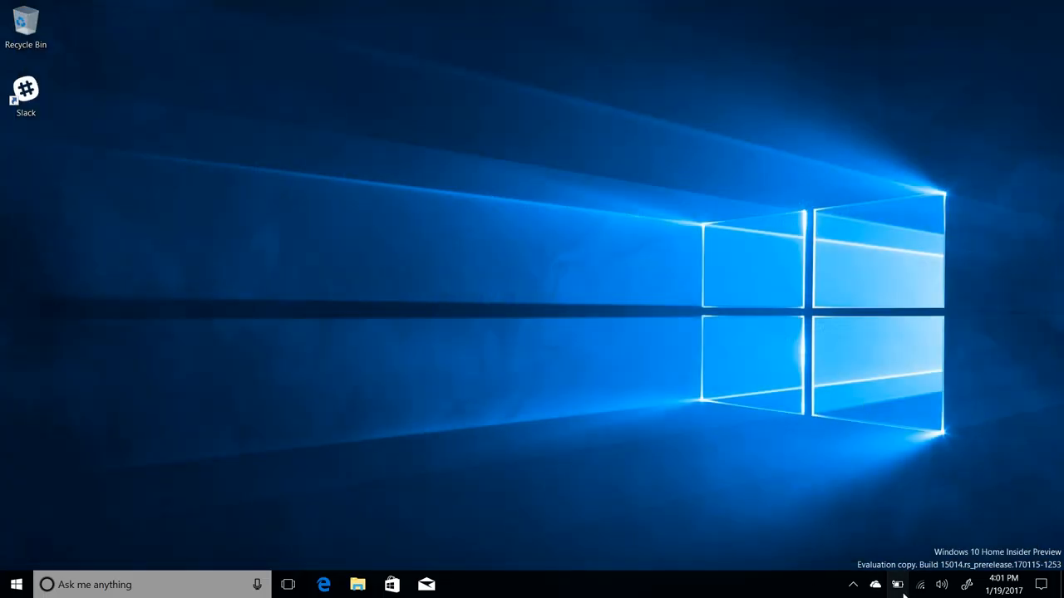
Step: Slide the battery Power Mode through Recommended and Better performance, ending on Best performance, then dismiss the flyout
click(898, 585)
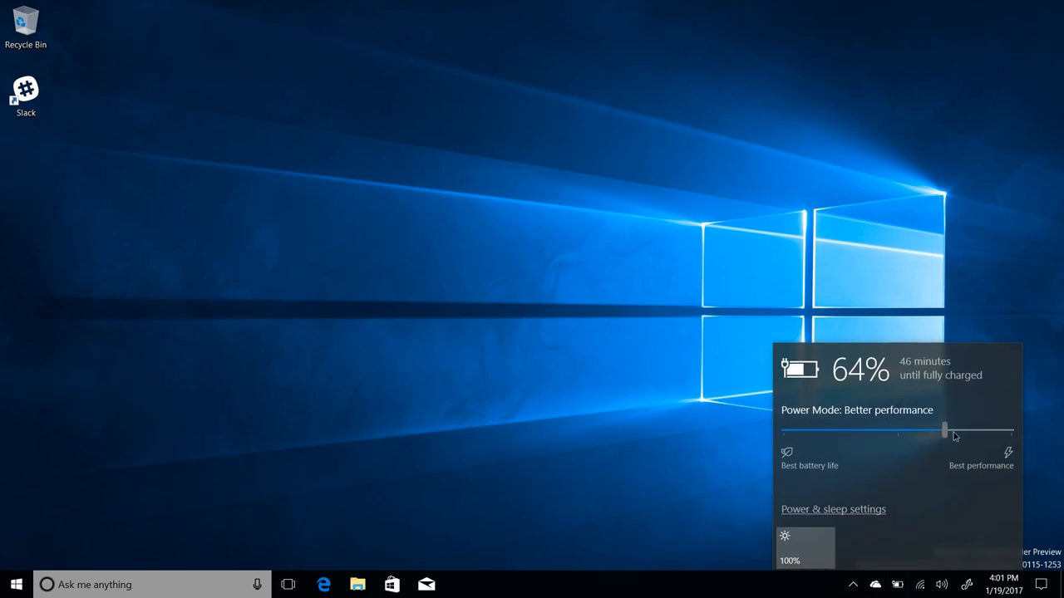
drag(944, 432, 783, 433)
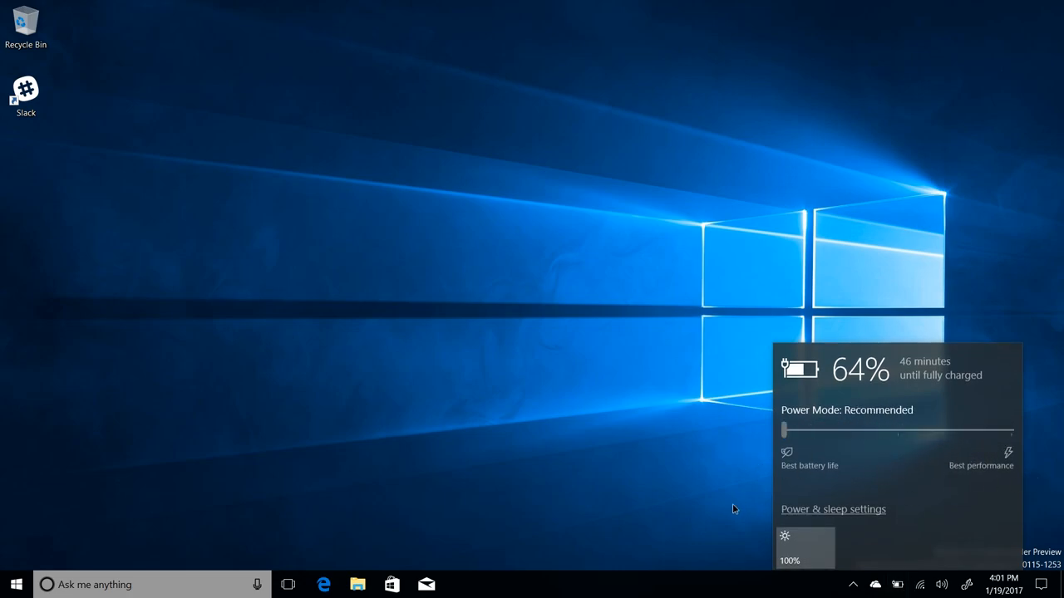
drag(783, 431, 1011, 430)
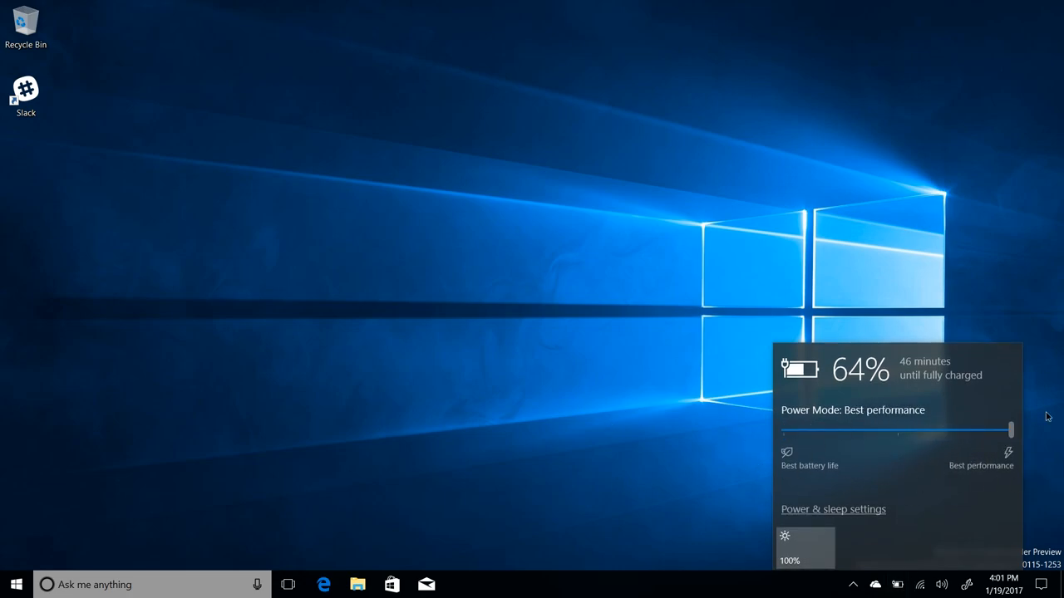
drag(1011, 429, 783, 429)
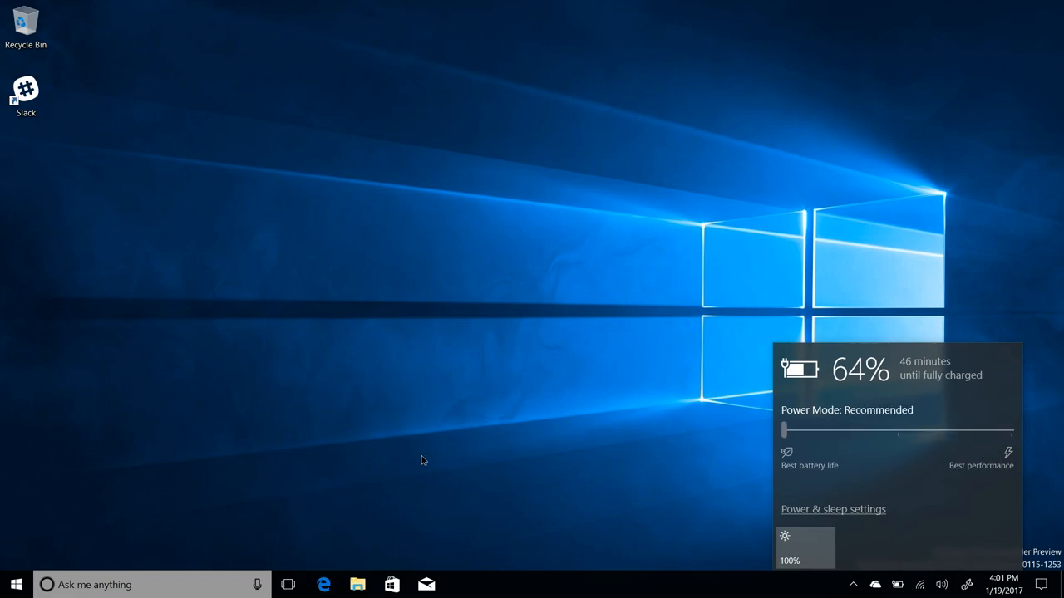
mouse_move(538, 409)
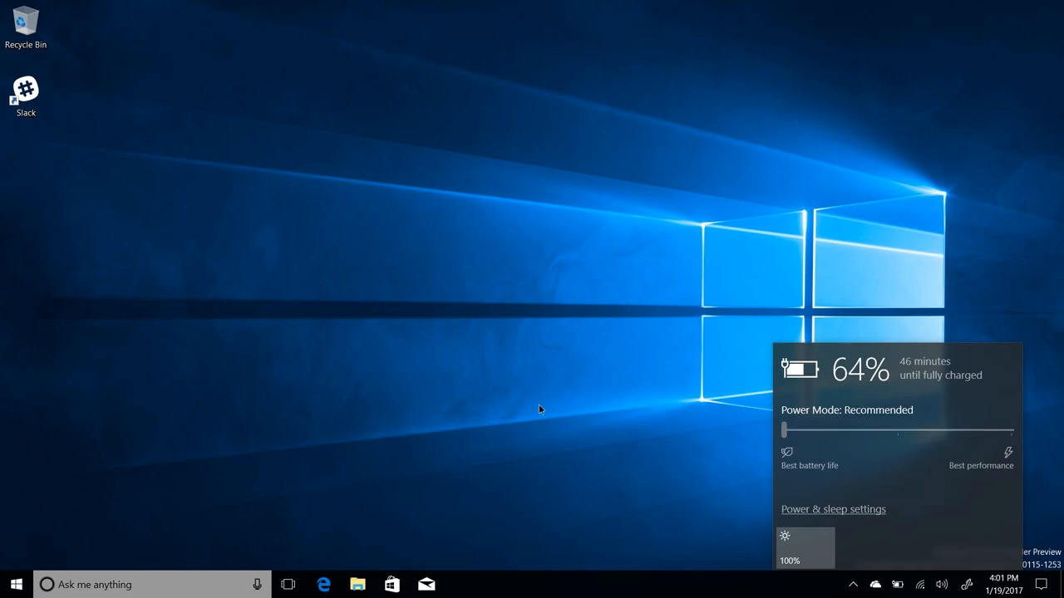
drag(781, 429, 873, 429)
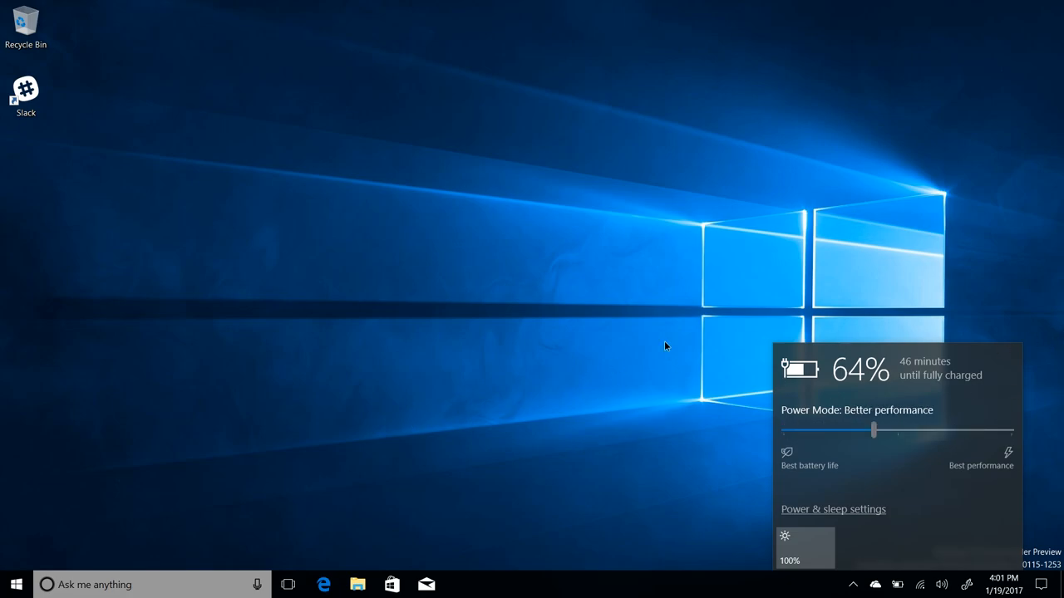
drag(873, 428, 1011, 429)
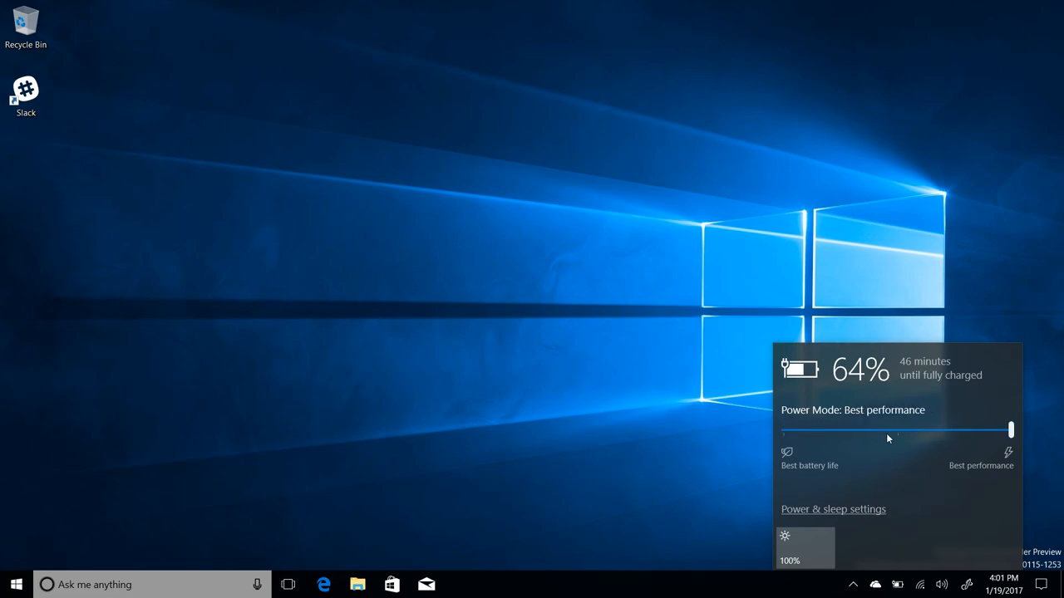
drag(1011, 428, 783, 429)
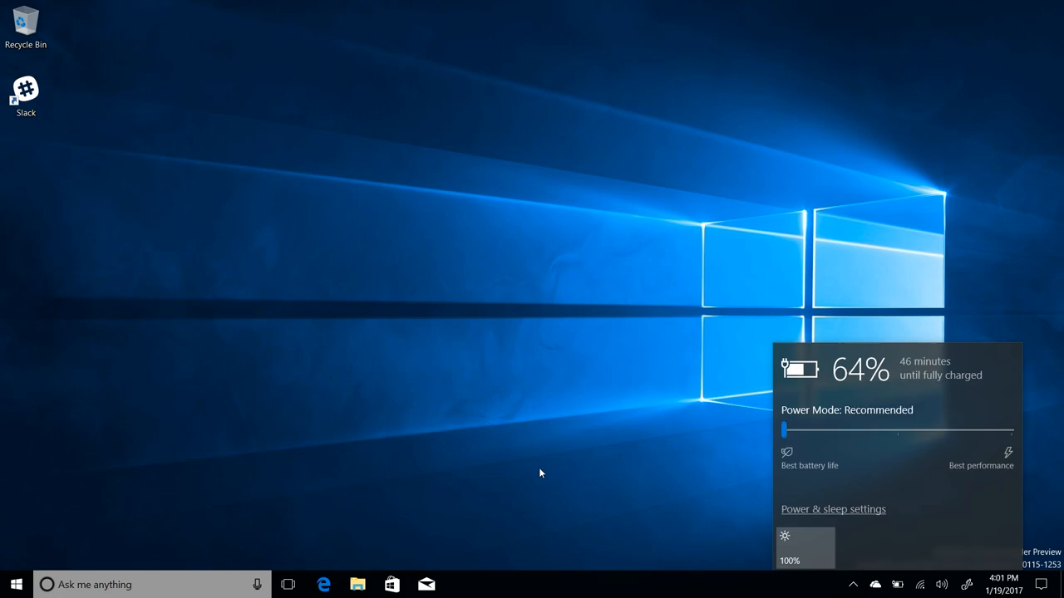
drag(785, 428, 797, 429)
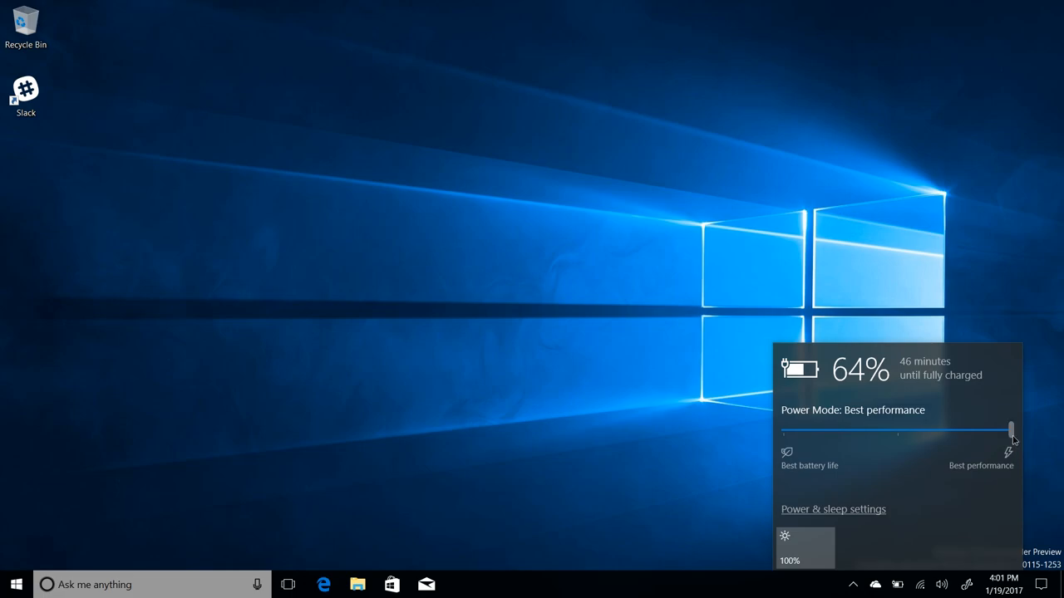
click(532, 367)
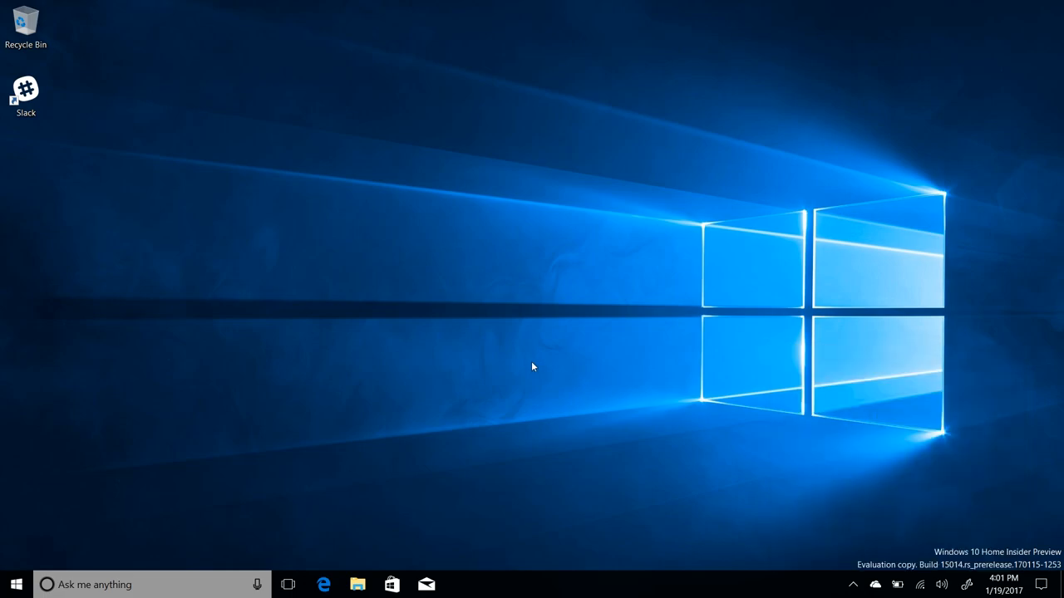
mouse_move(400, 359)
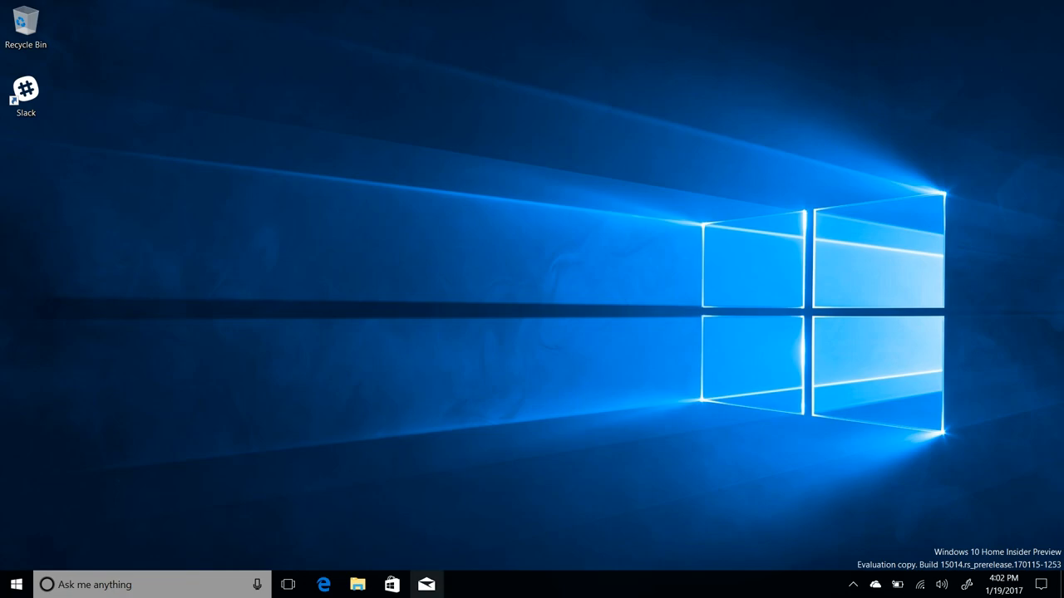
mouse_move(370, 156)
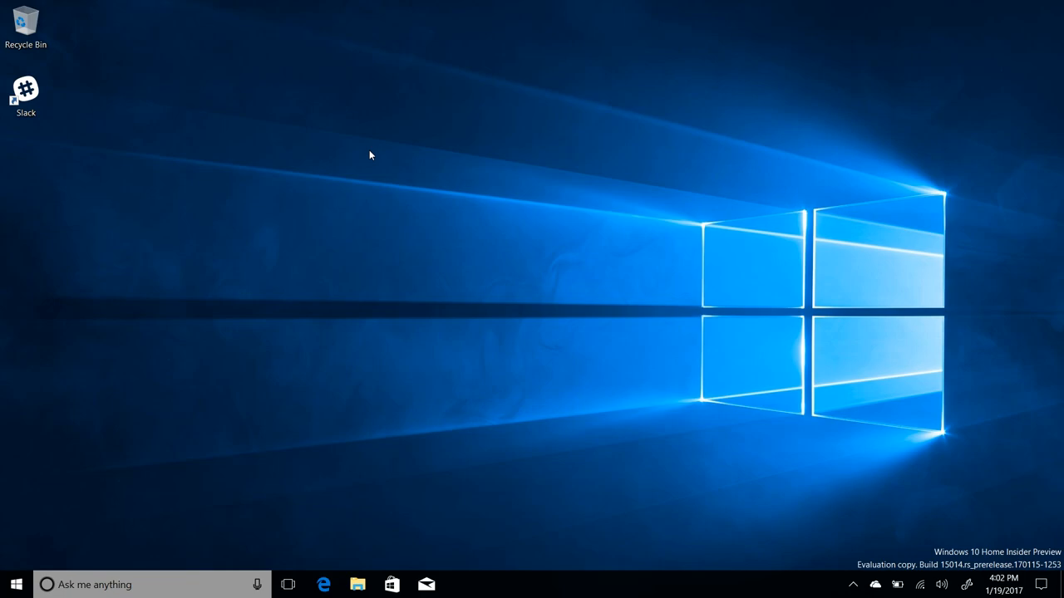
mouse_move(609, 413)
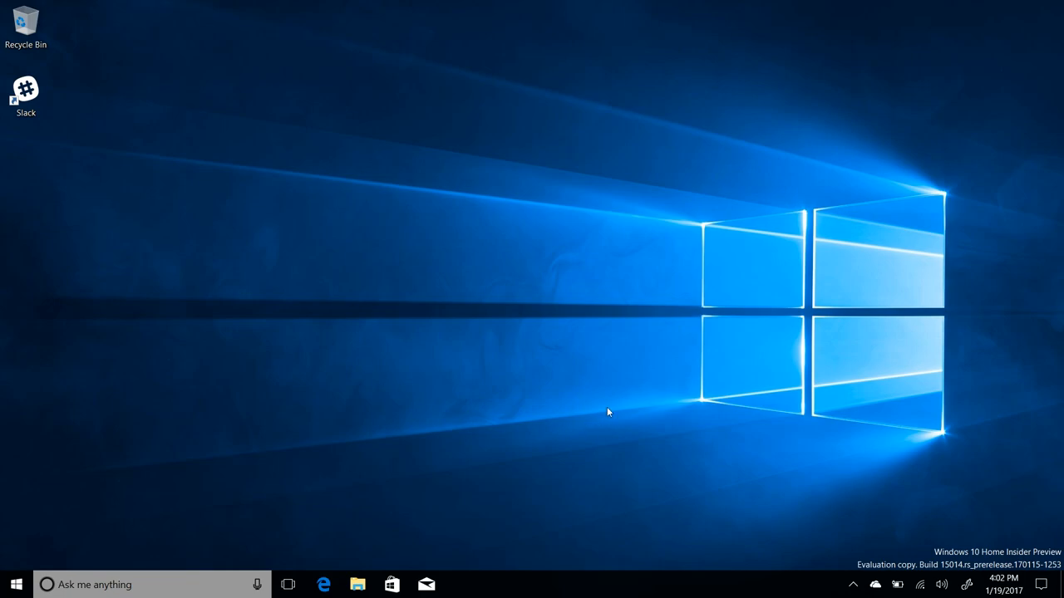
mouse_move(340, 574)
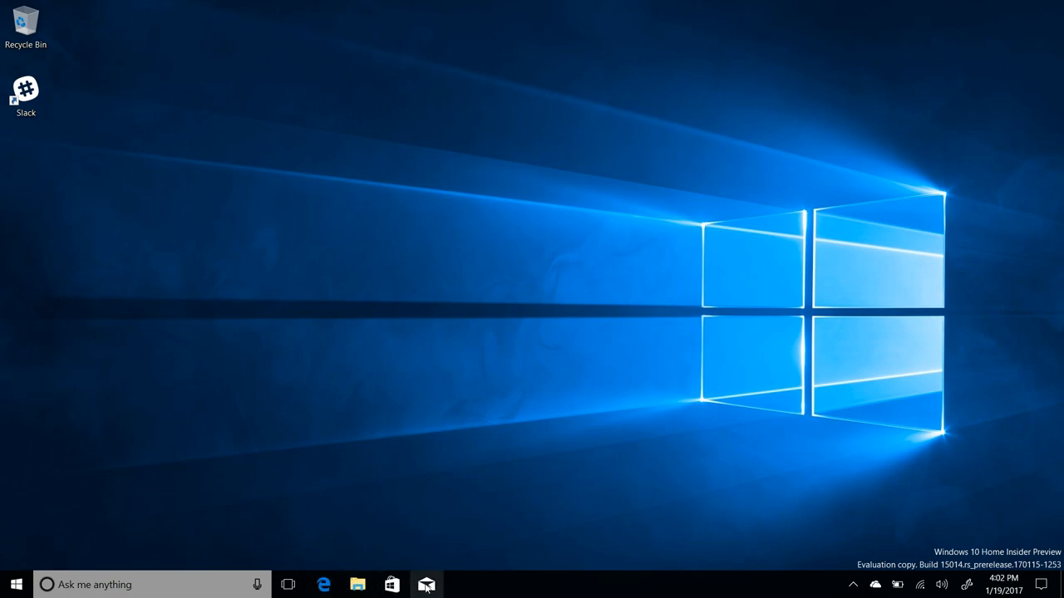
Step: Unpin the Mail icon from the taskbar
click(425, 585)
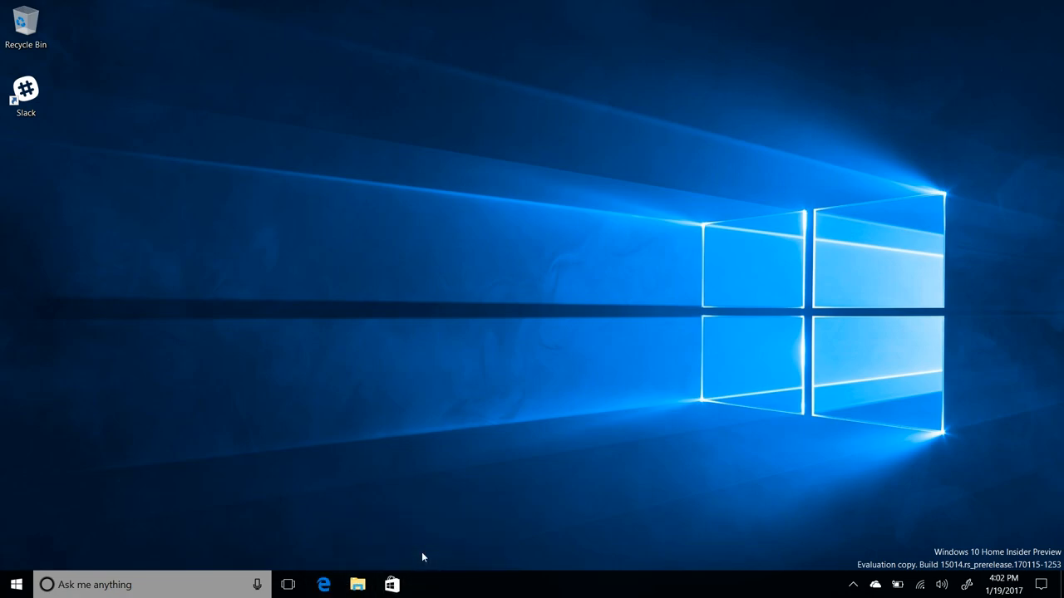
mouse_move(407, 427)
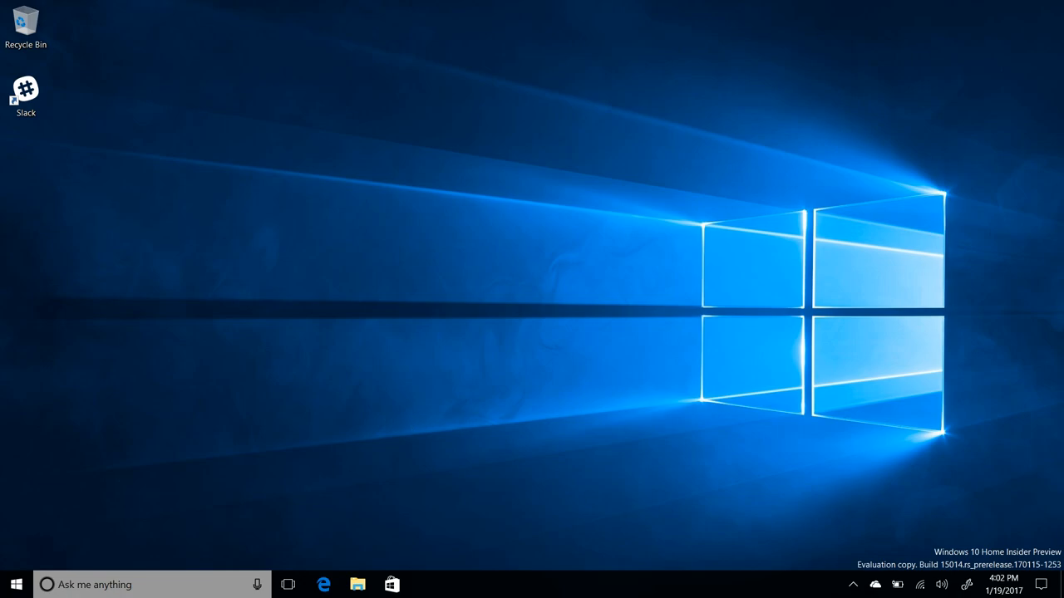
mouse_move(797, 595)
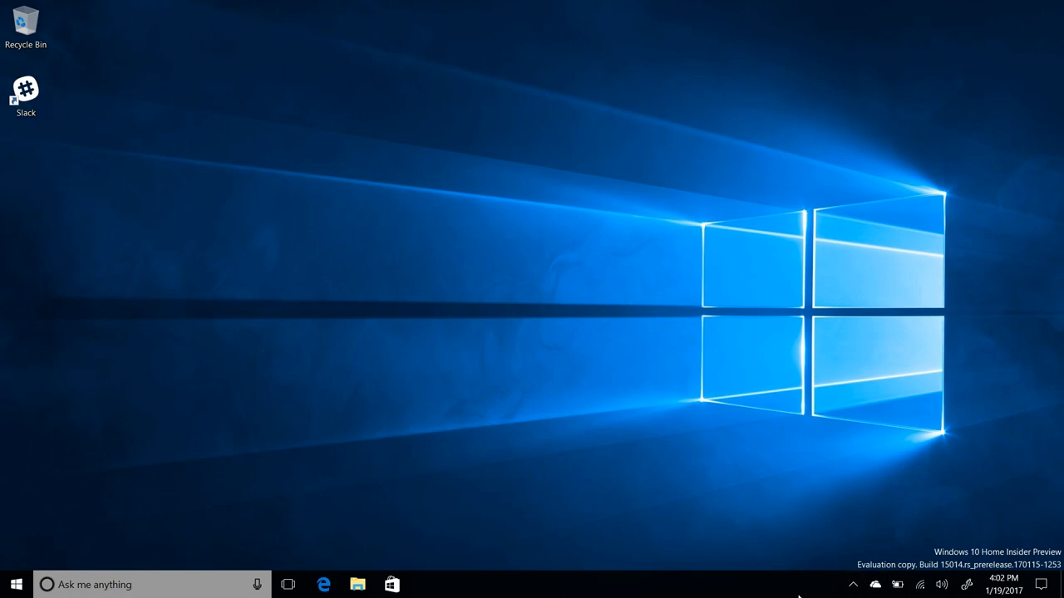
mouse_move(795, 595)
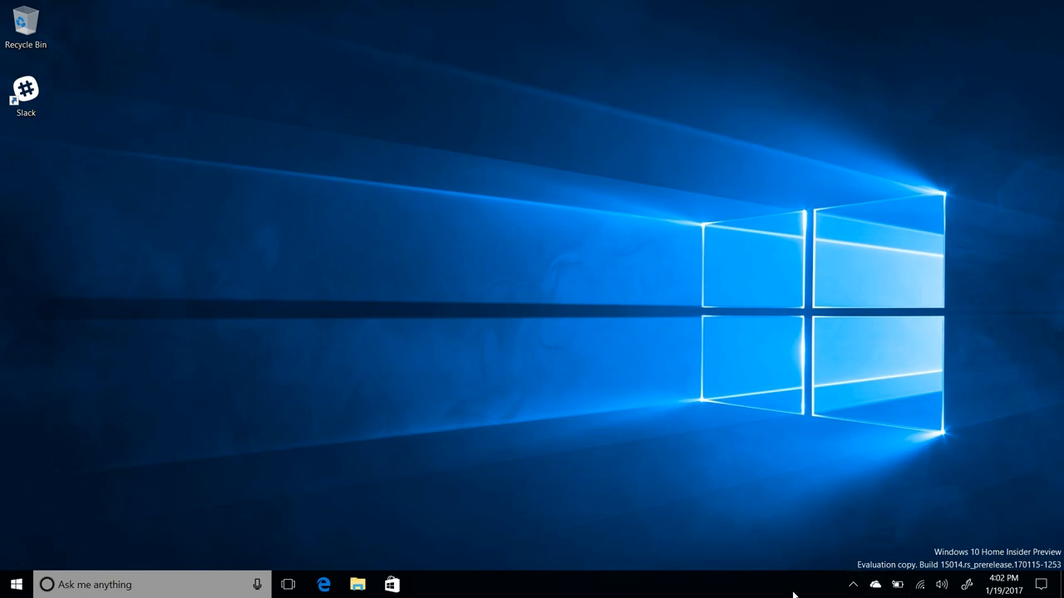